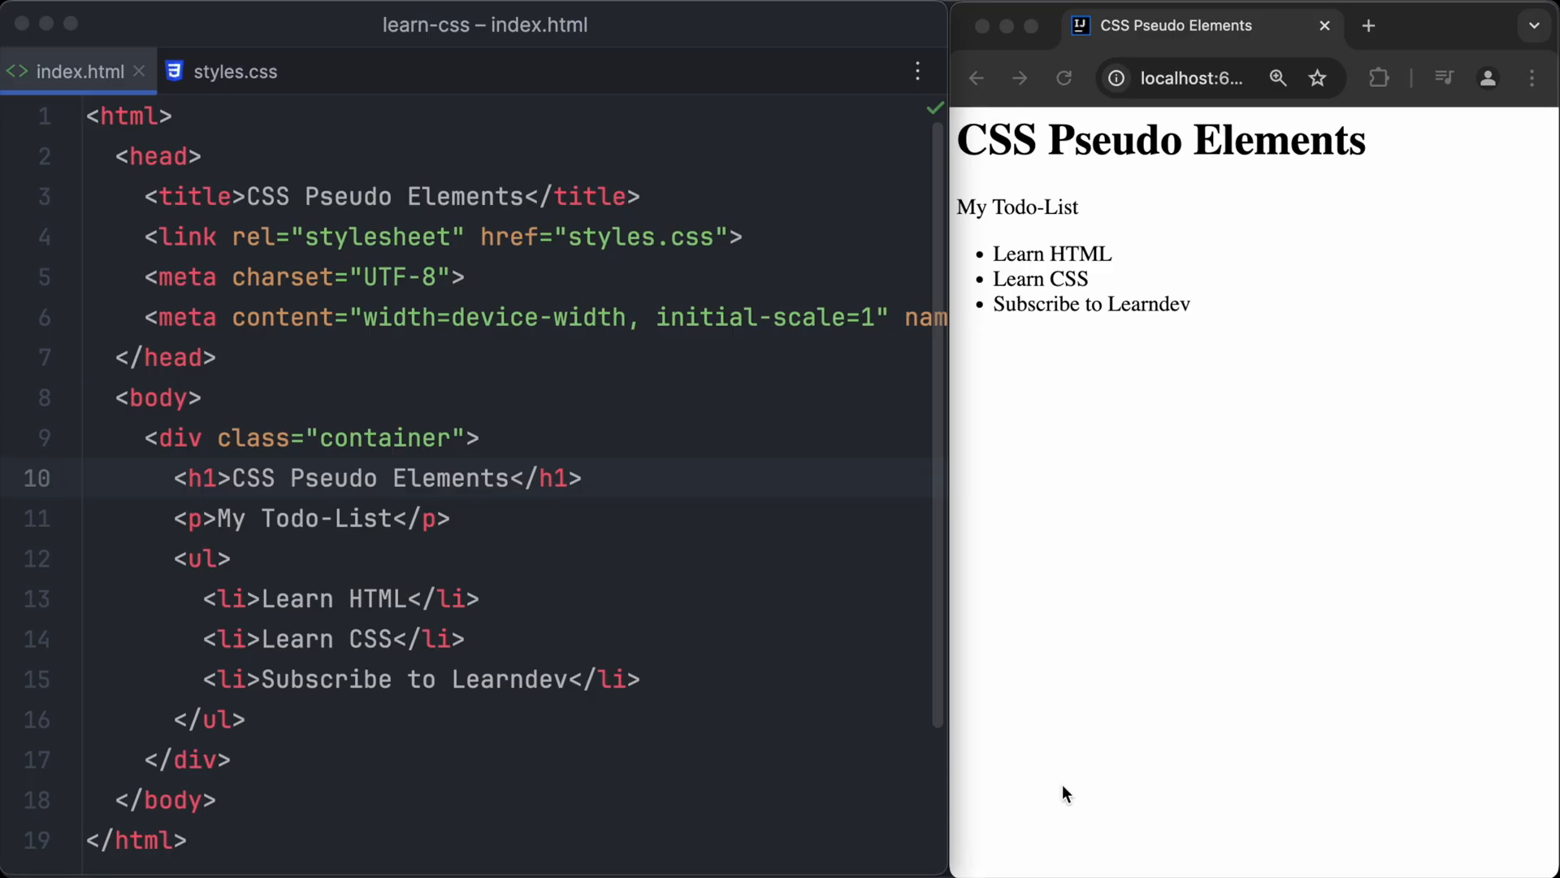
mouse_move(1048, 376)
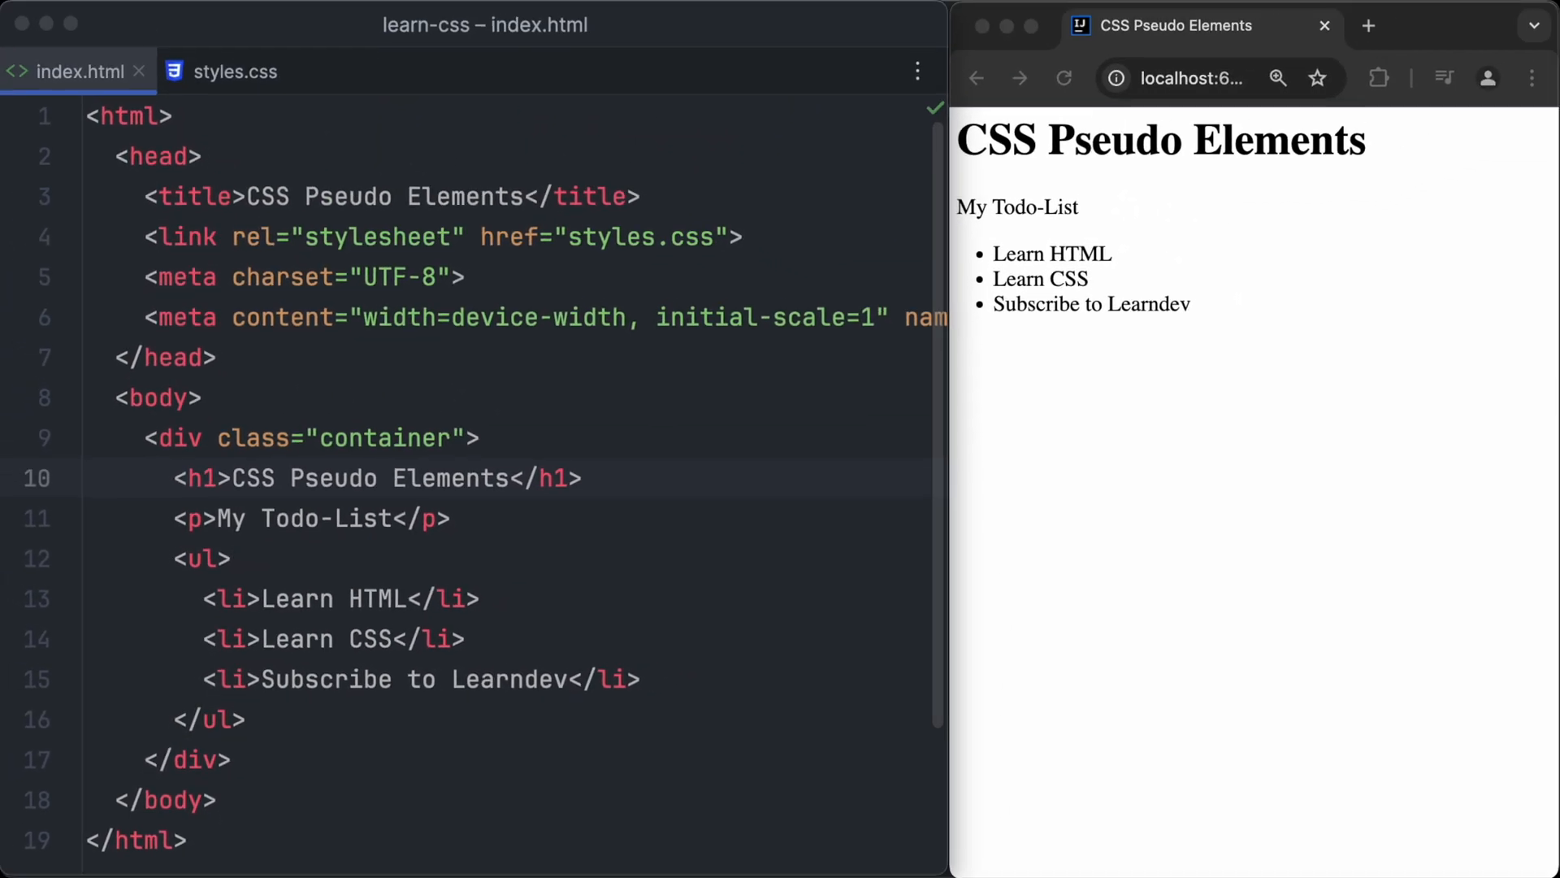
In styles.css, give the p::after rule content " 📋:" after each paragraph
click(232, 71)
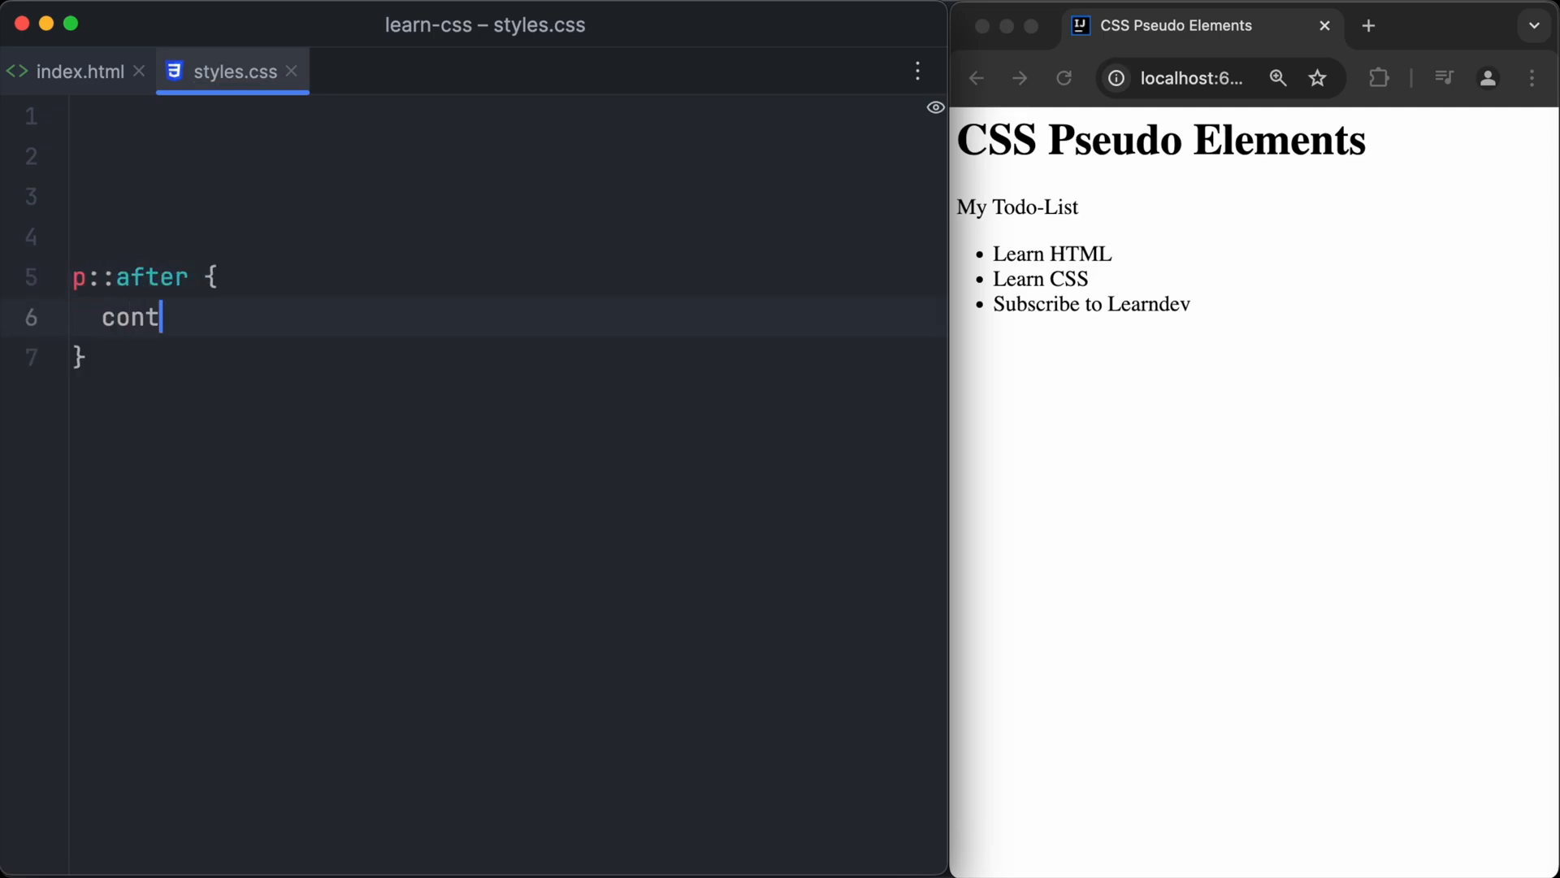
text(ent: "")
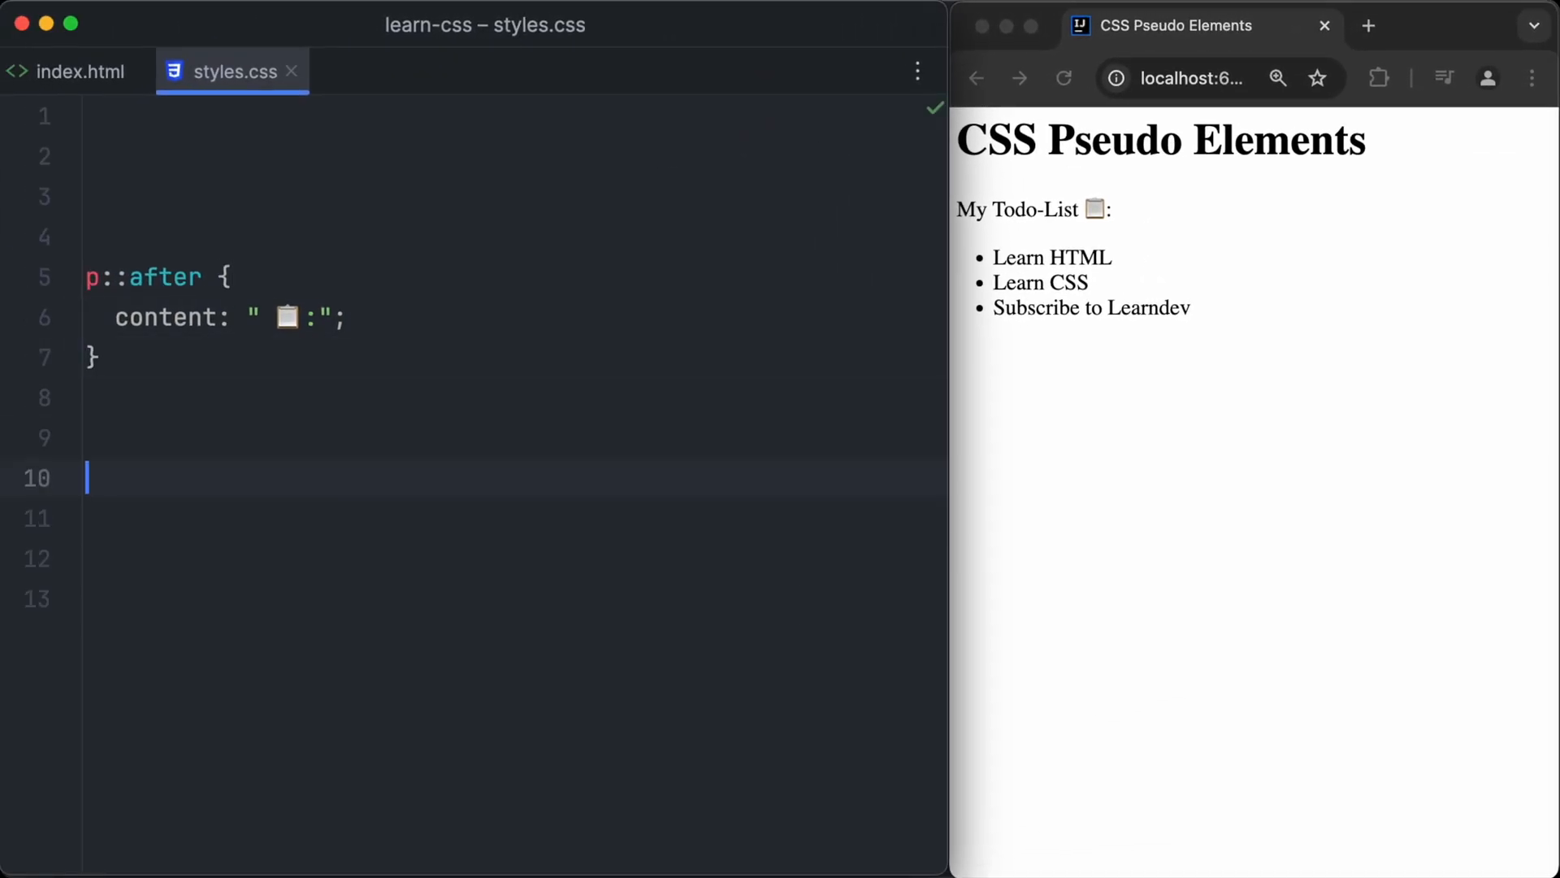
Write a ul li::before rule with content "☑"
text(ul li)
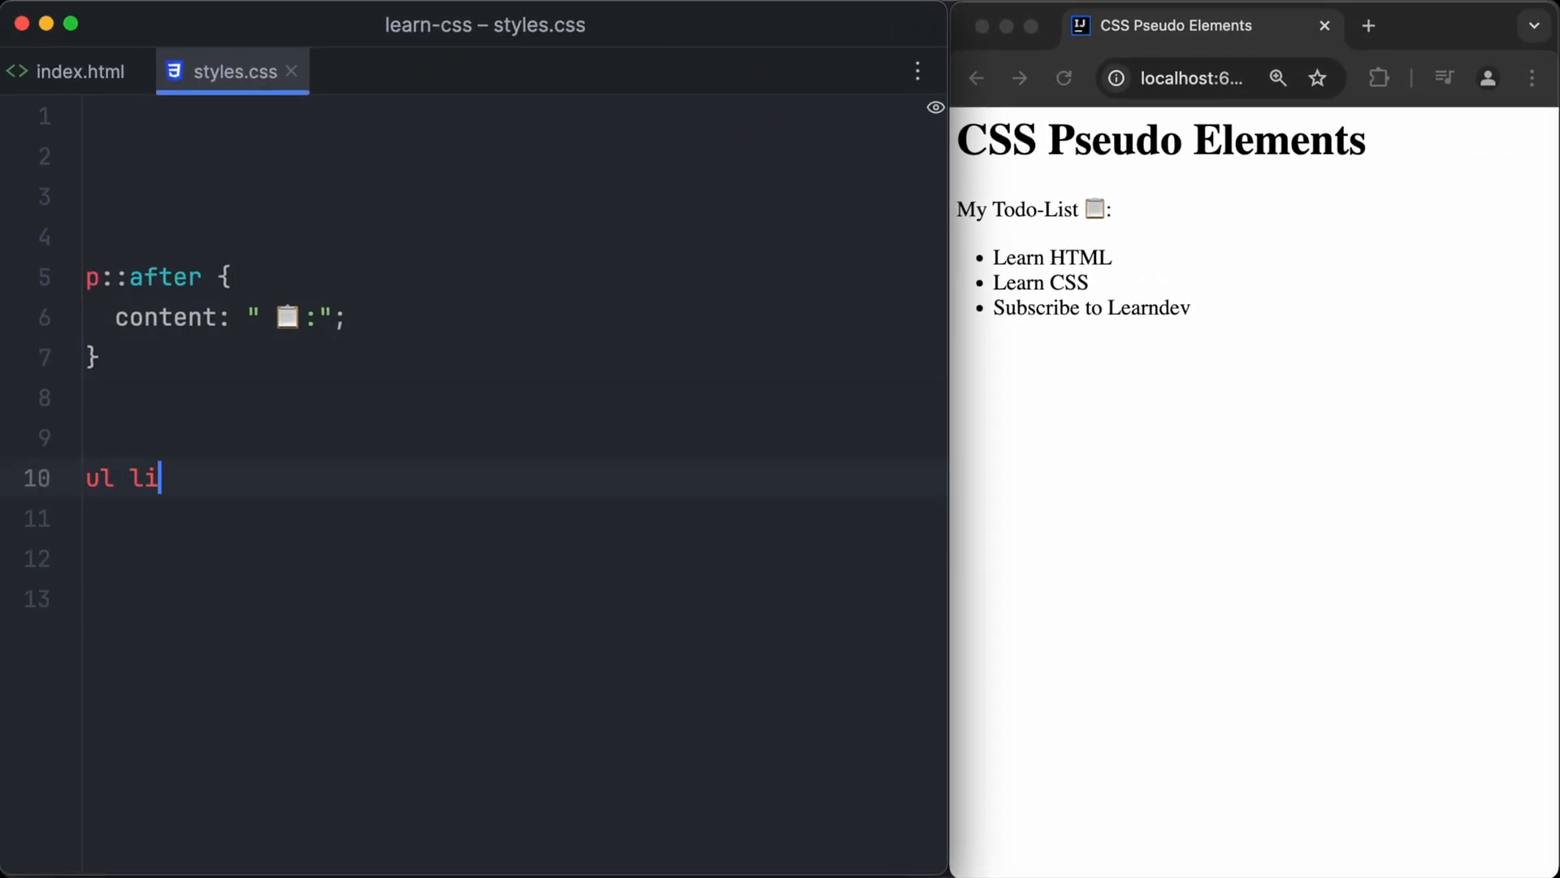
text(::before {)
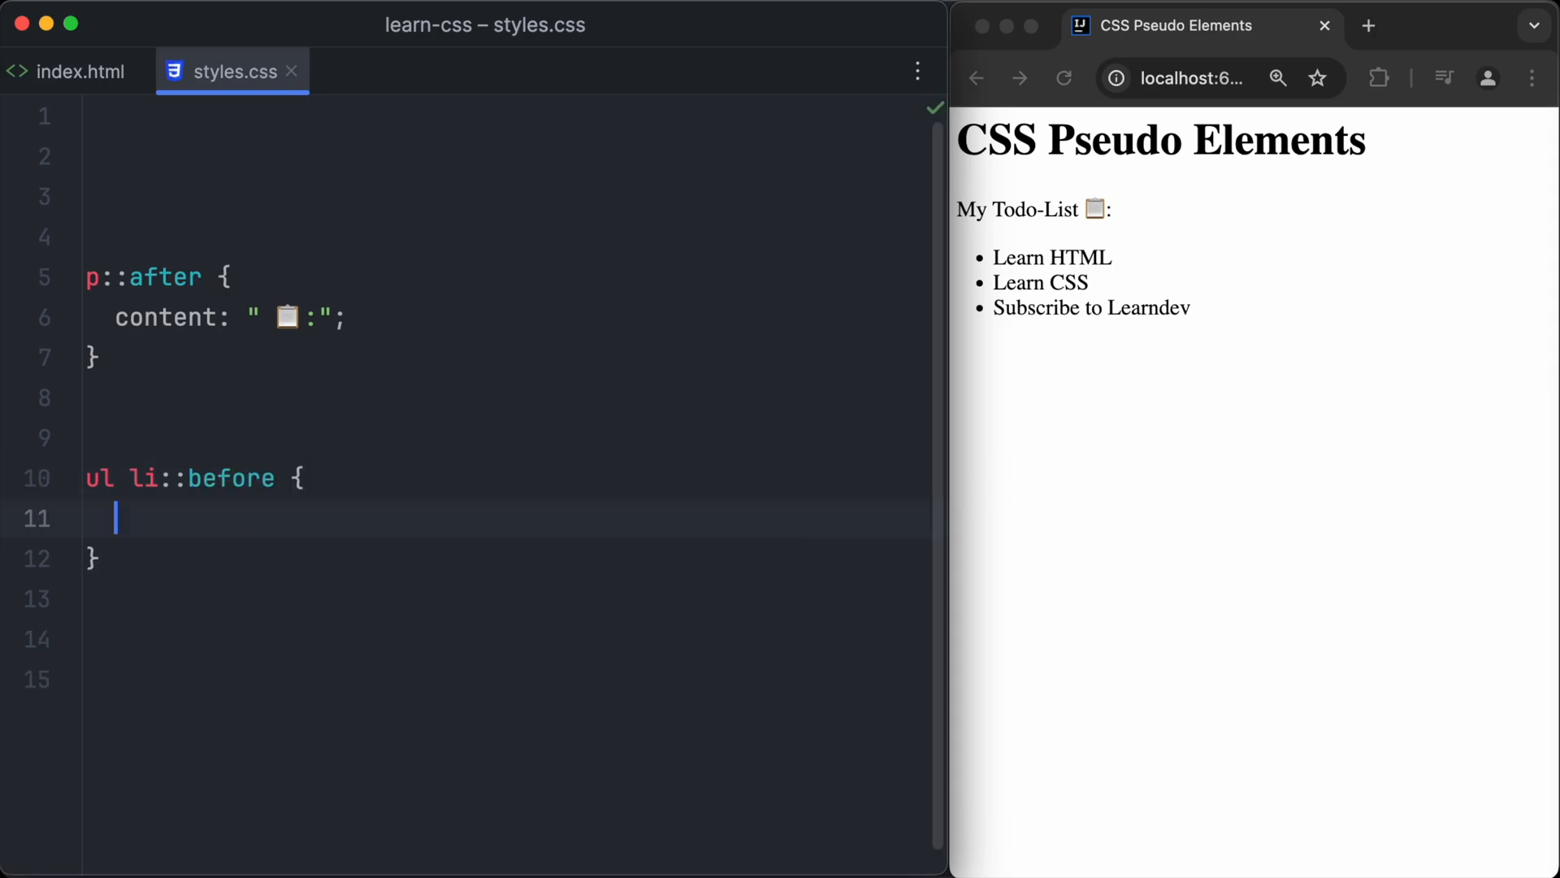
text(content:)
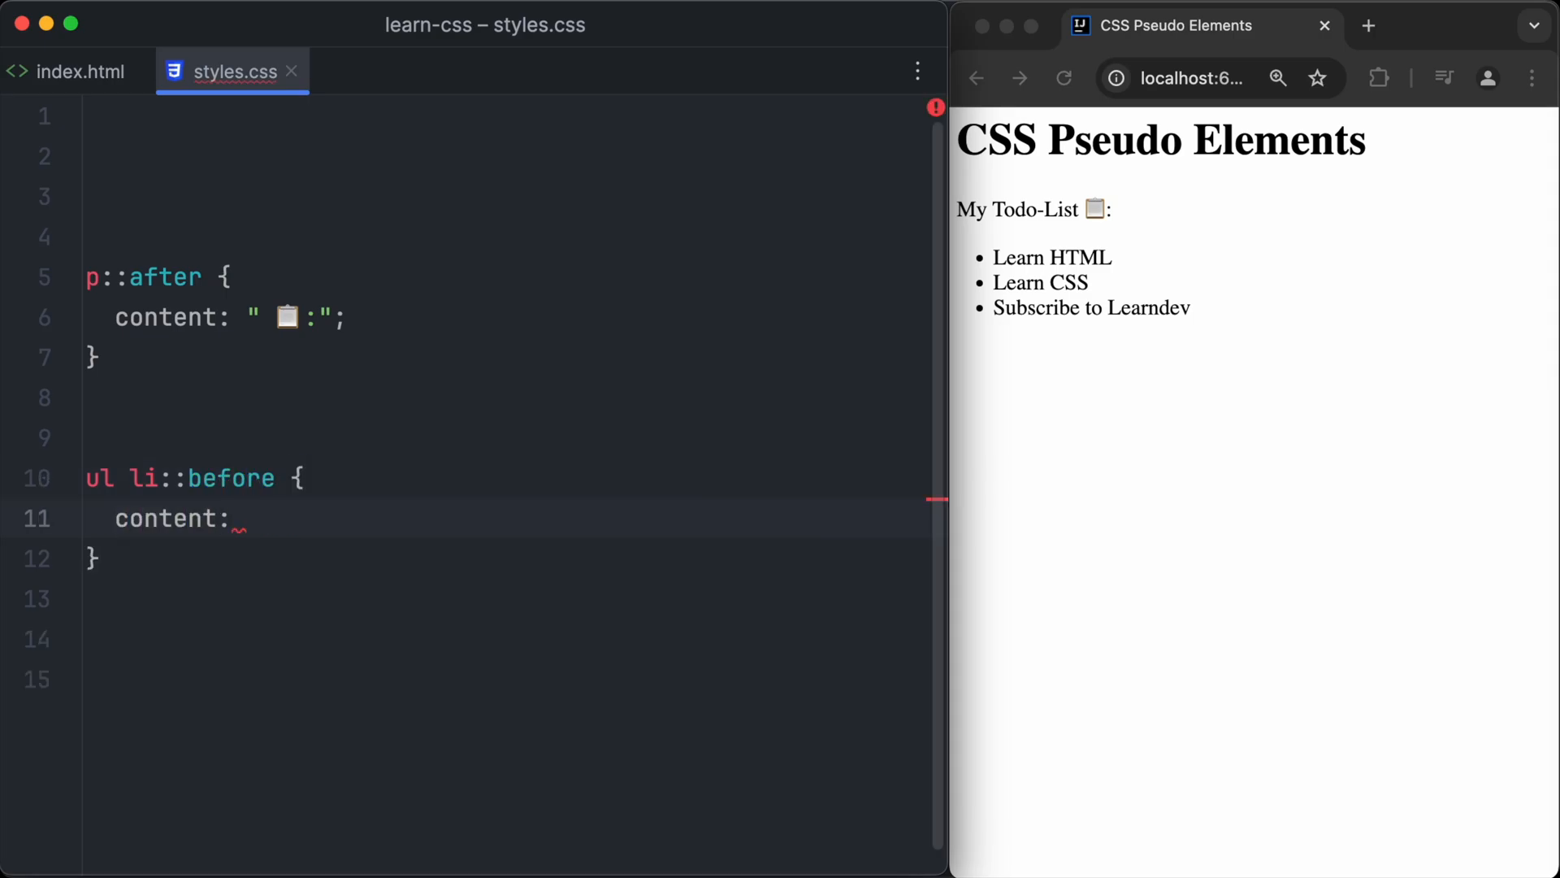
text("")
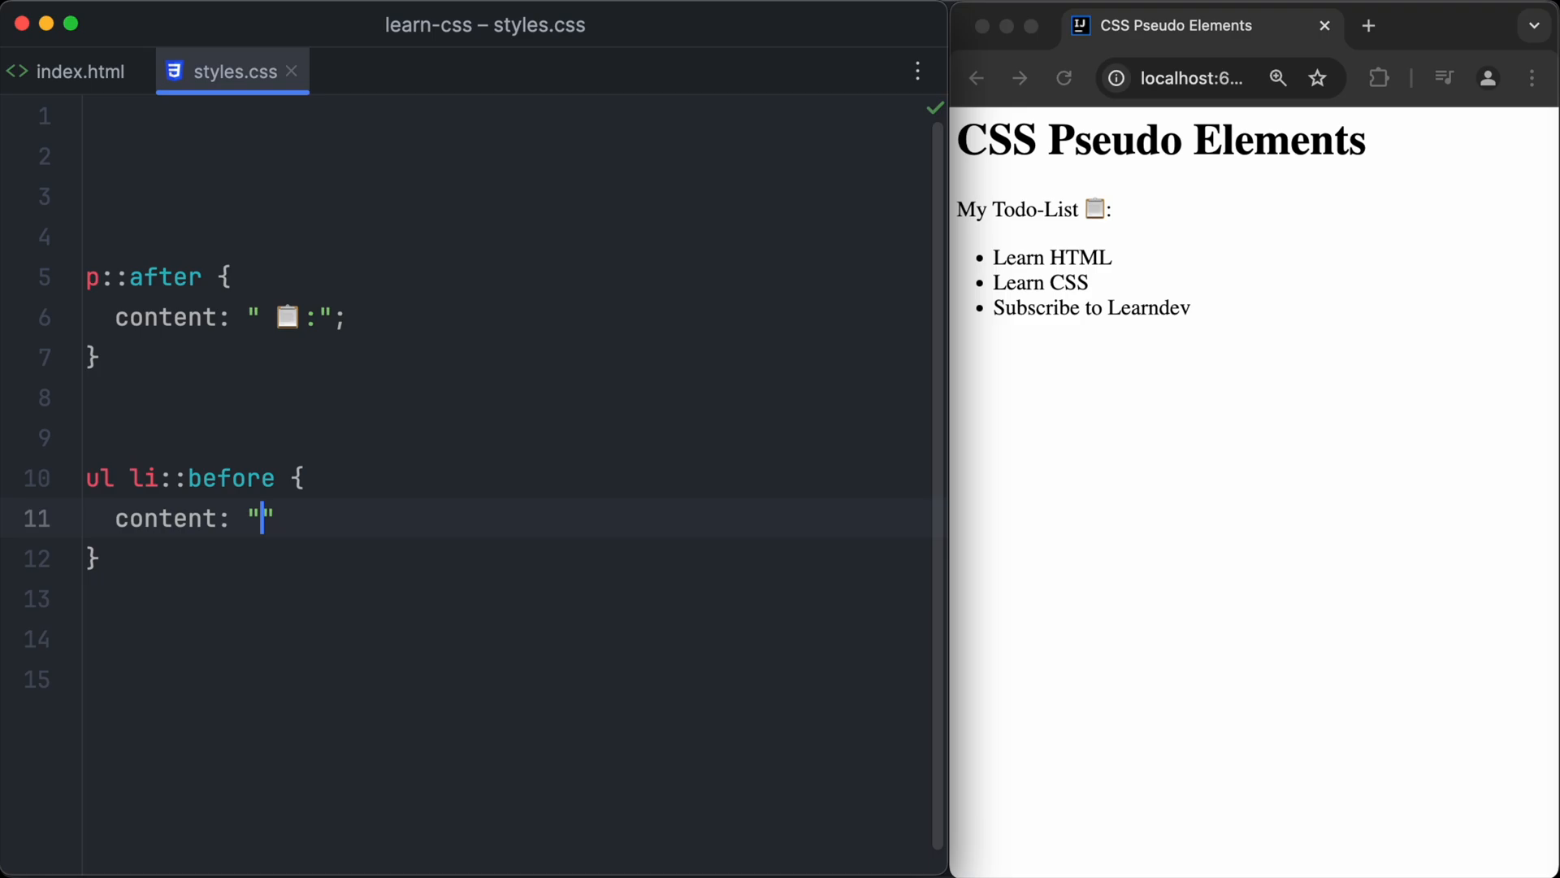
text(☑)
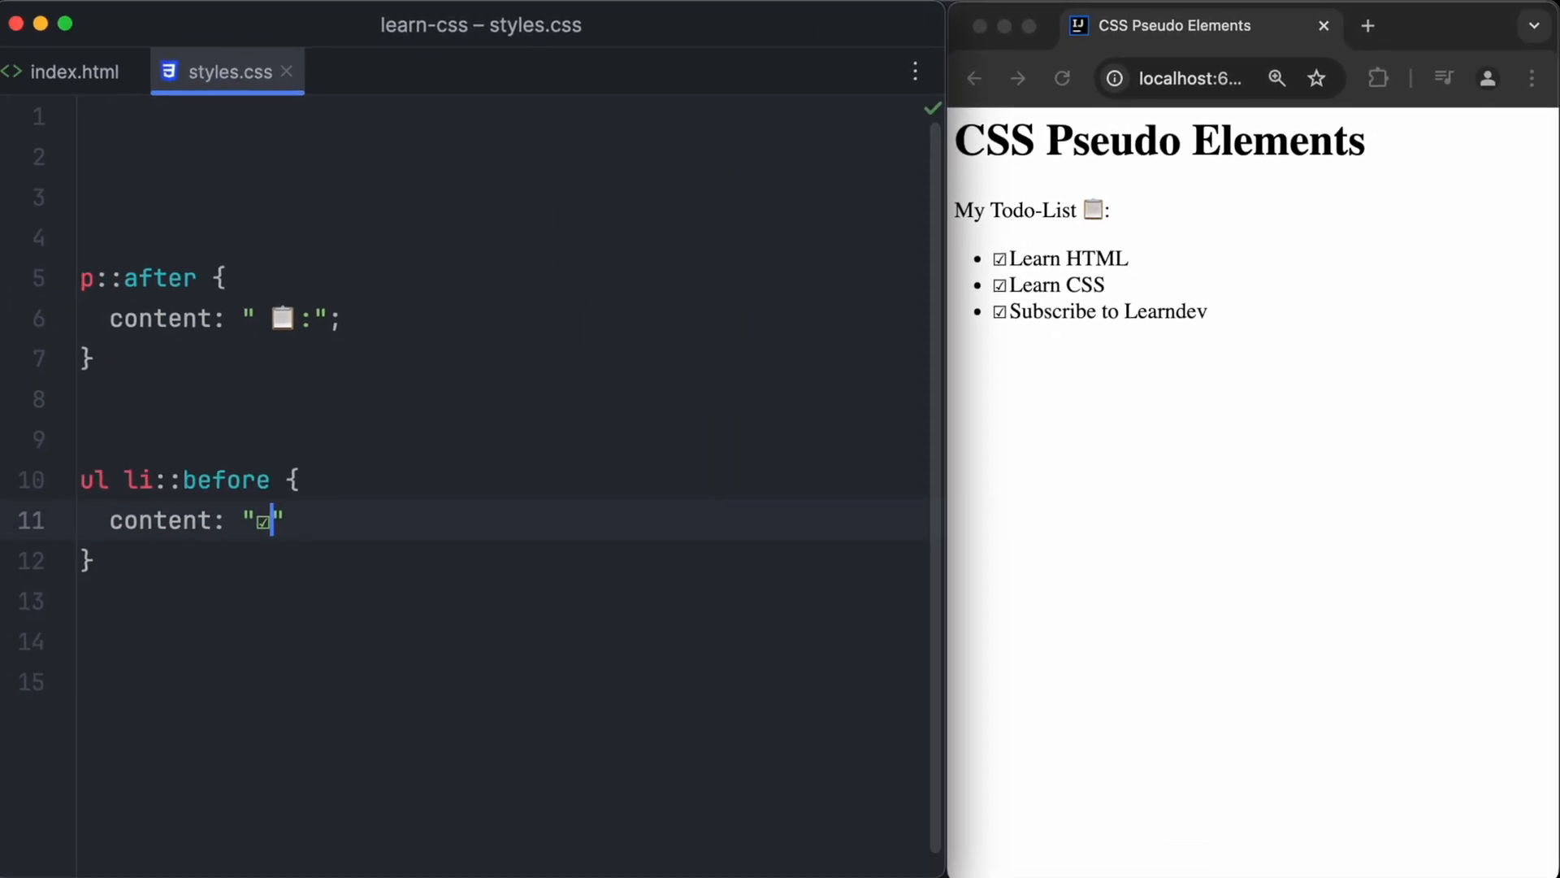
Add ul li:last-child { font-size: 35px; } and begin a second ul li:last-child selector
text(ul li)
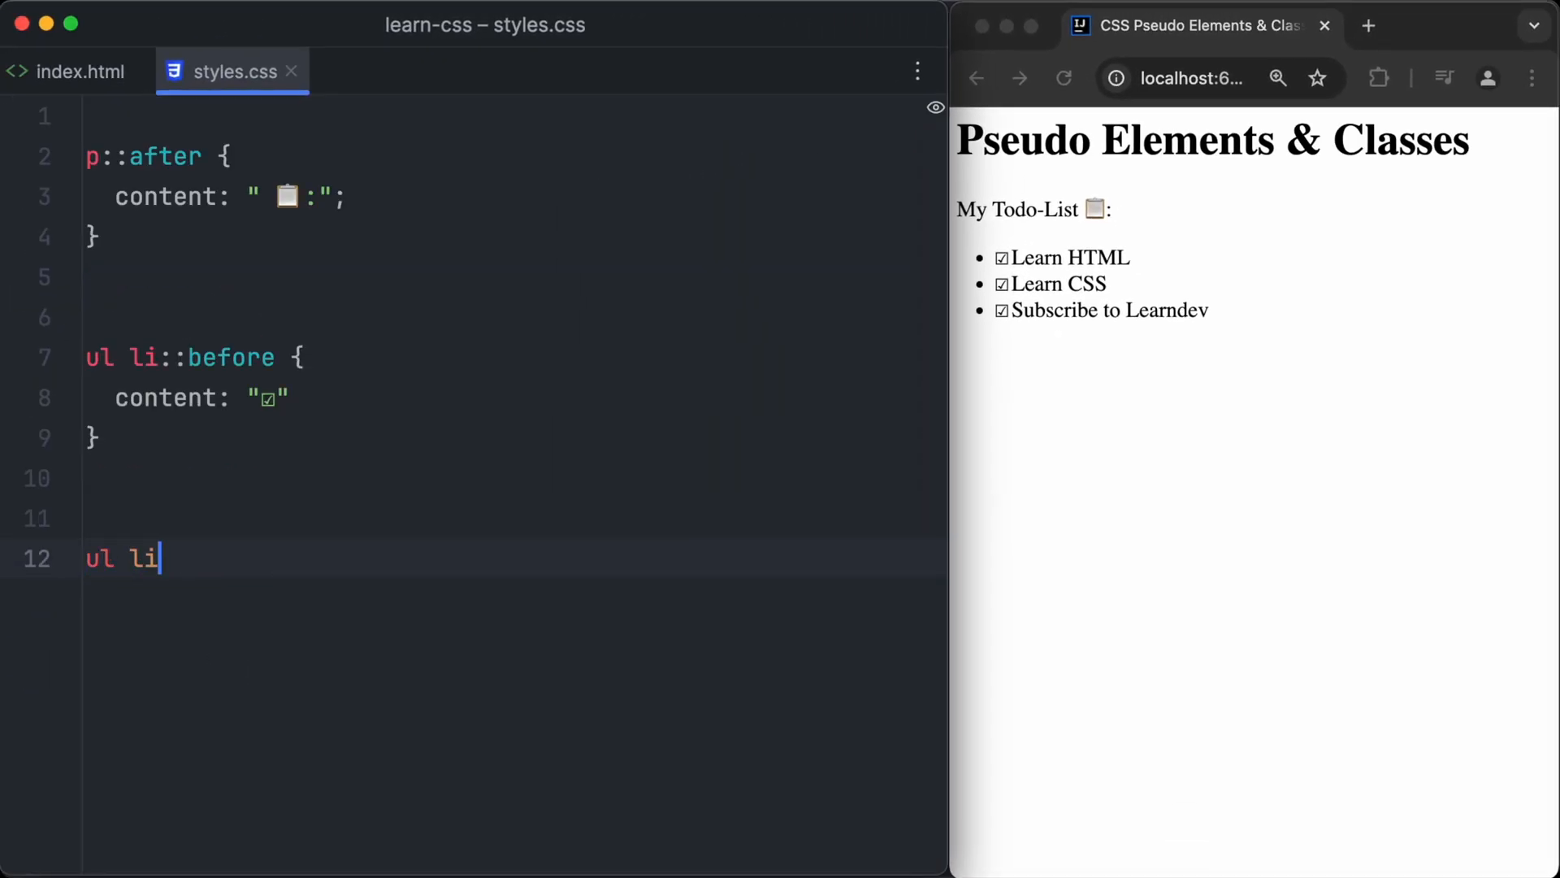
text(:last)
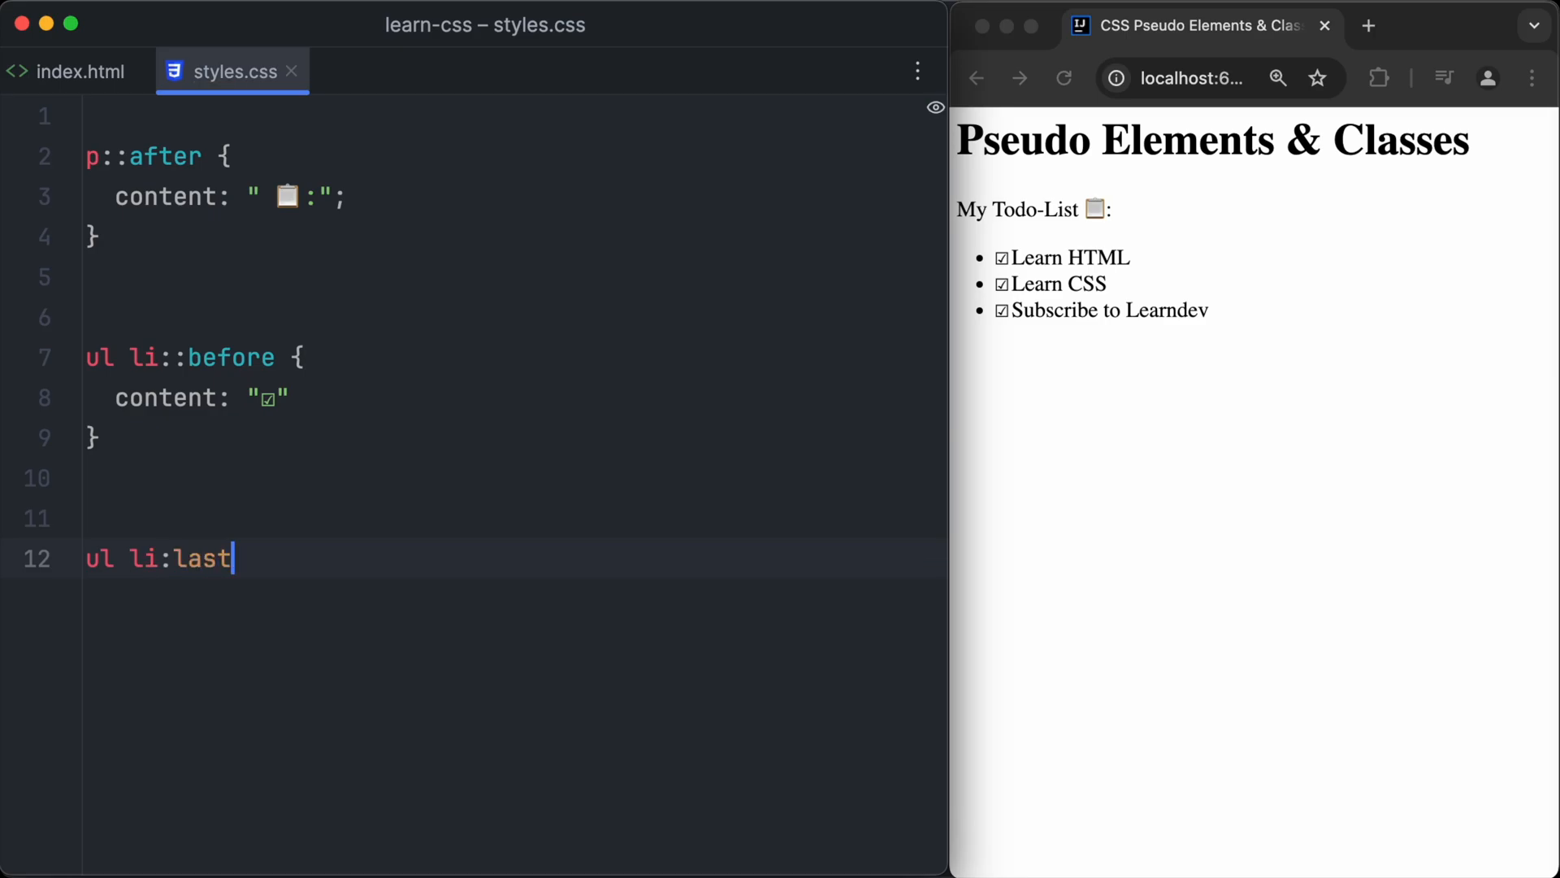
text(-child {)
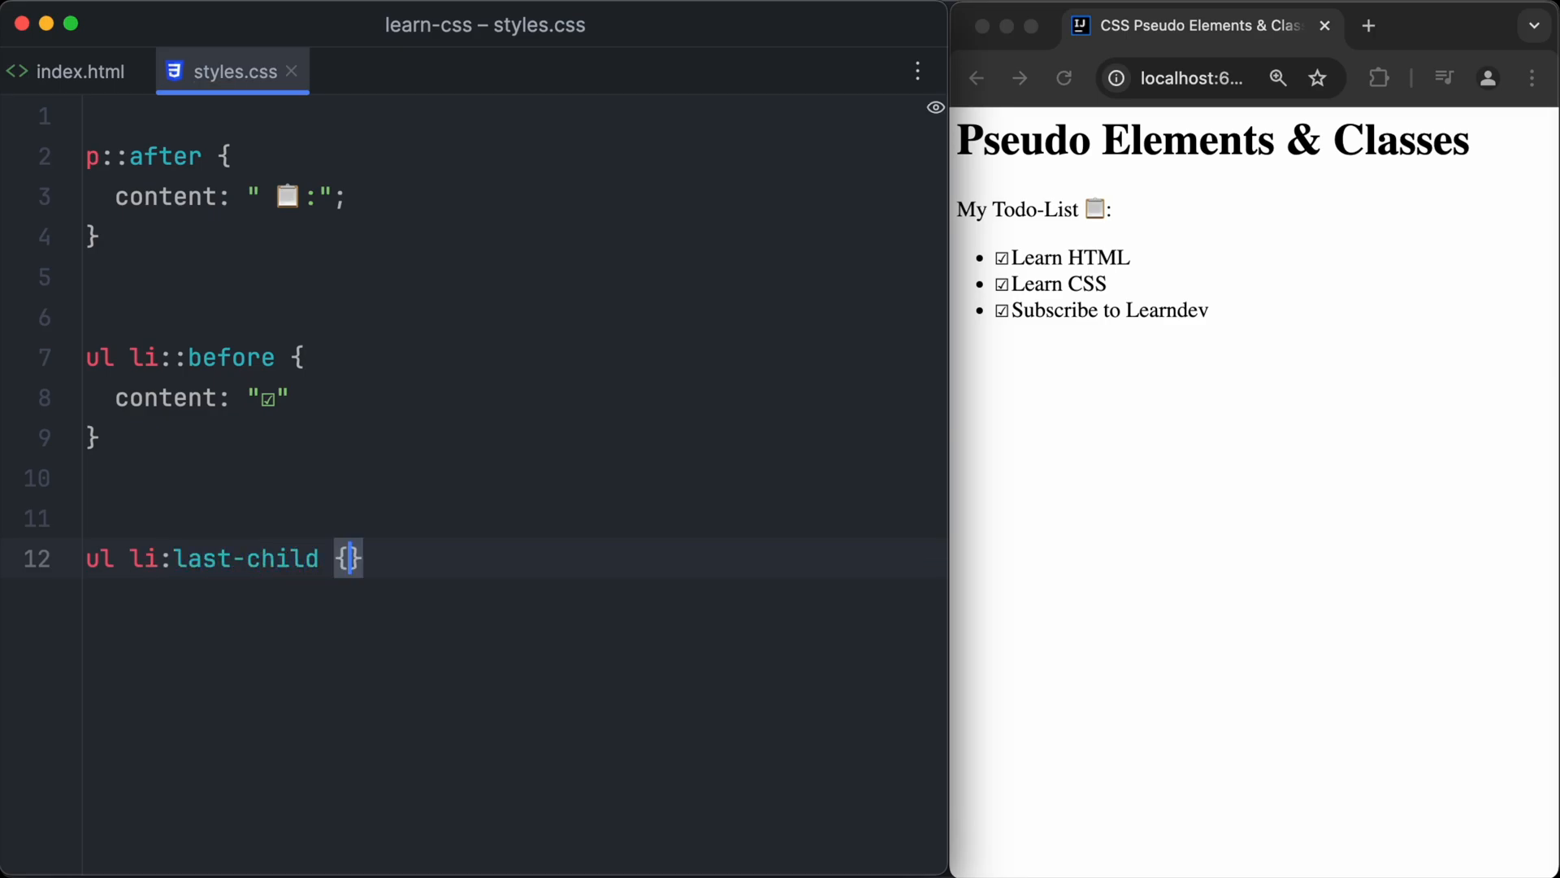
key(Enter)
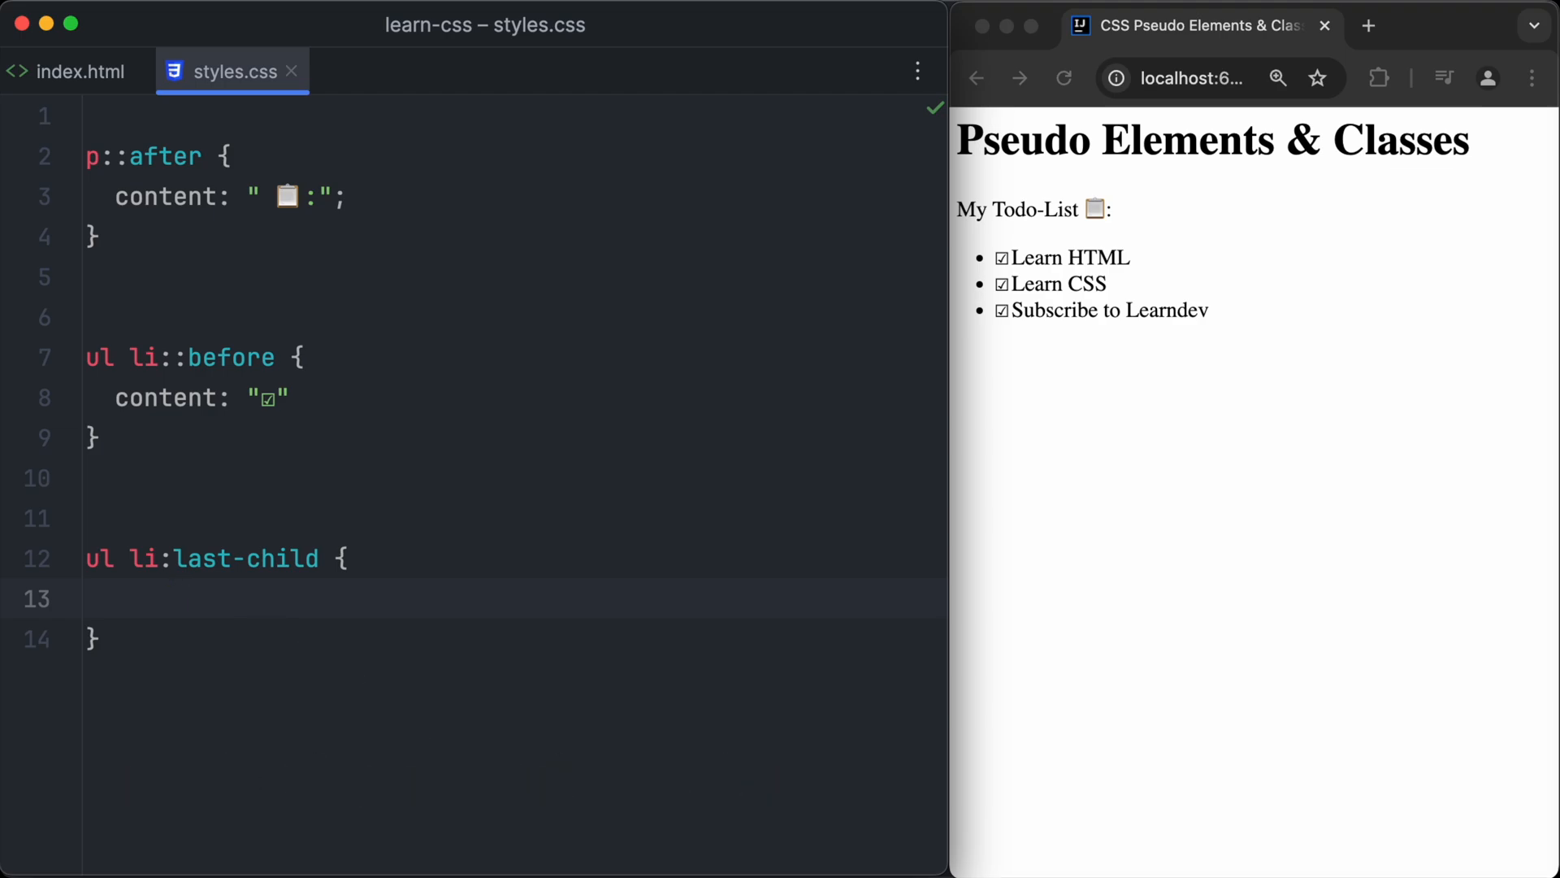
text(font)
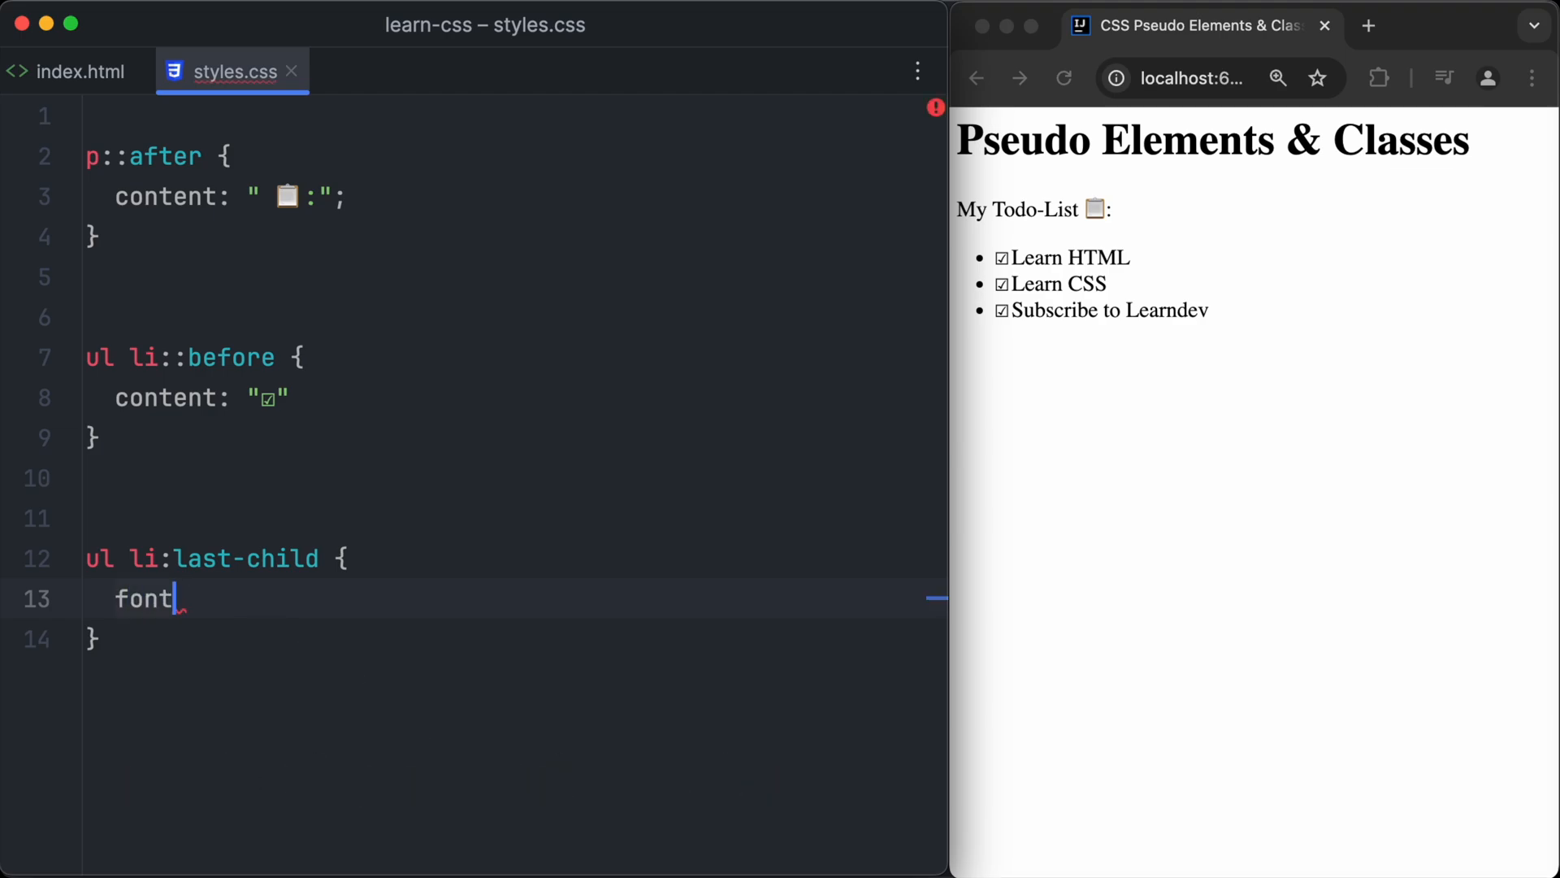
text(-size: 35px;)
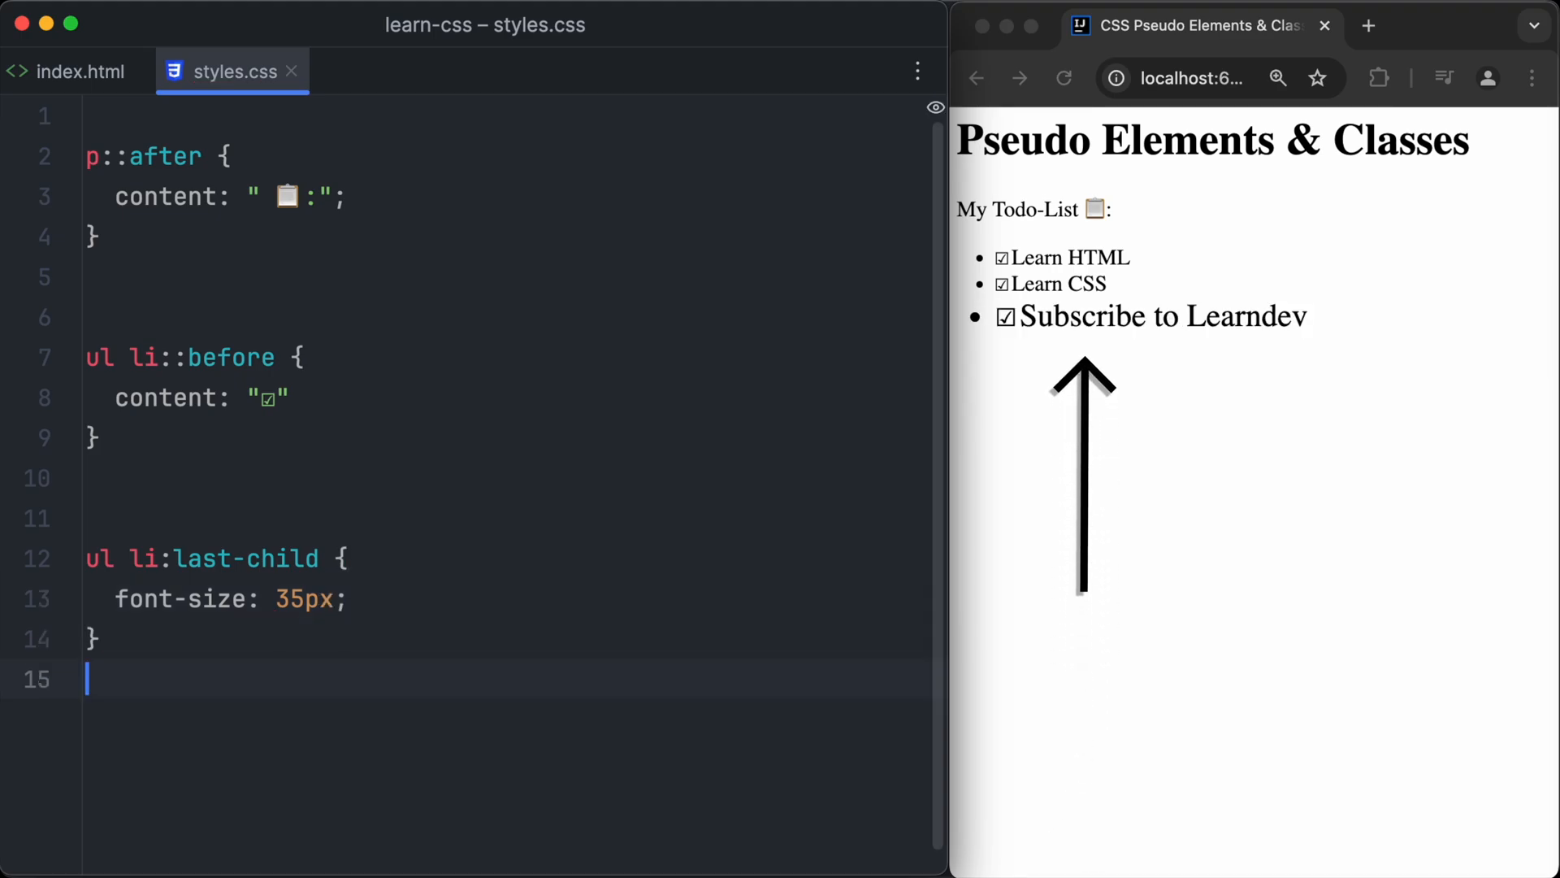
text(ul li)
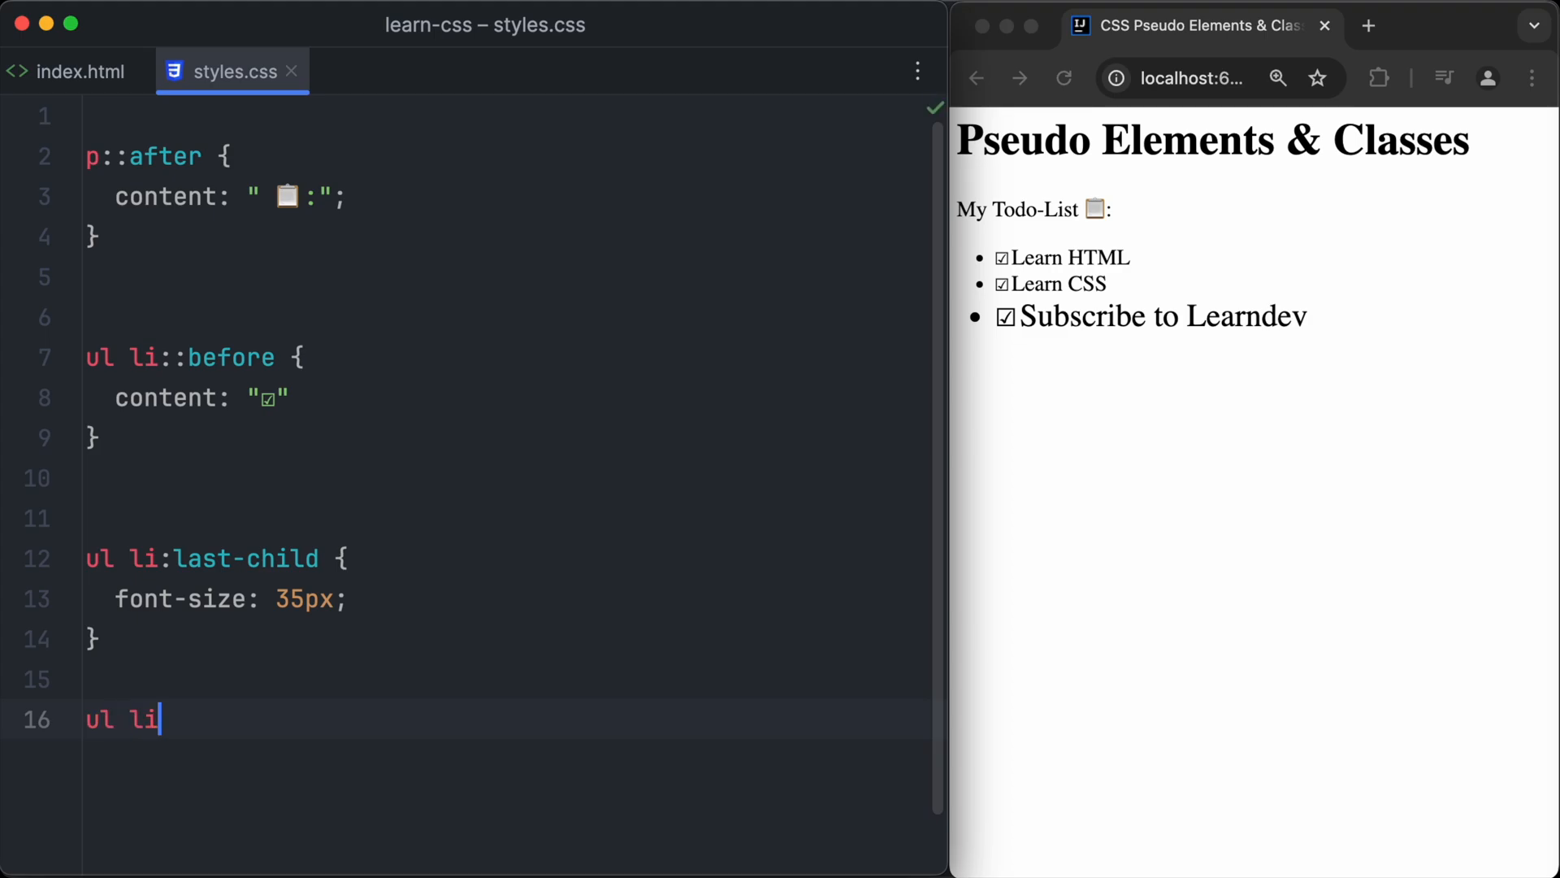
text(:last-child)
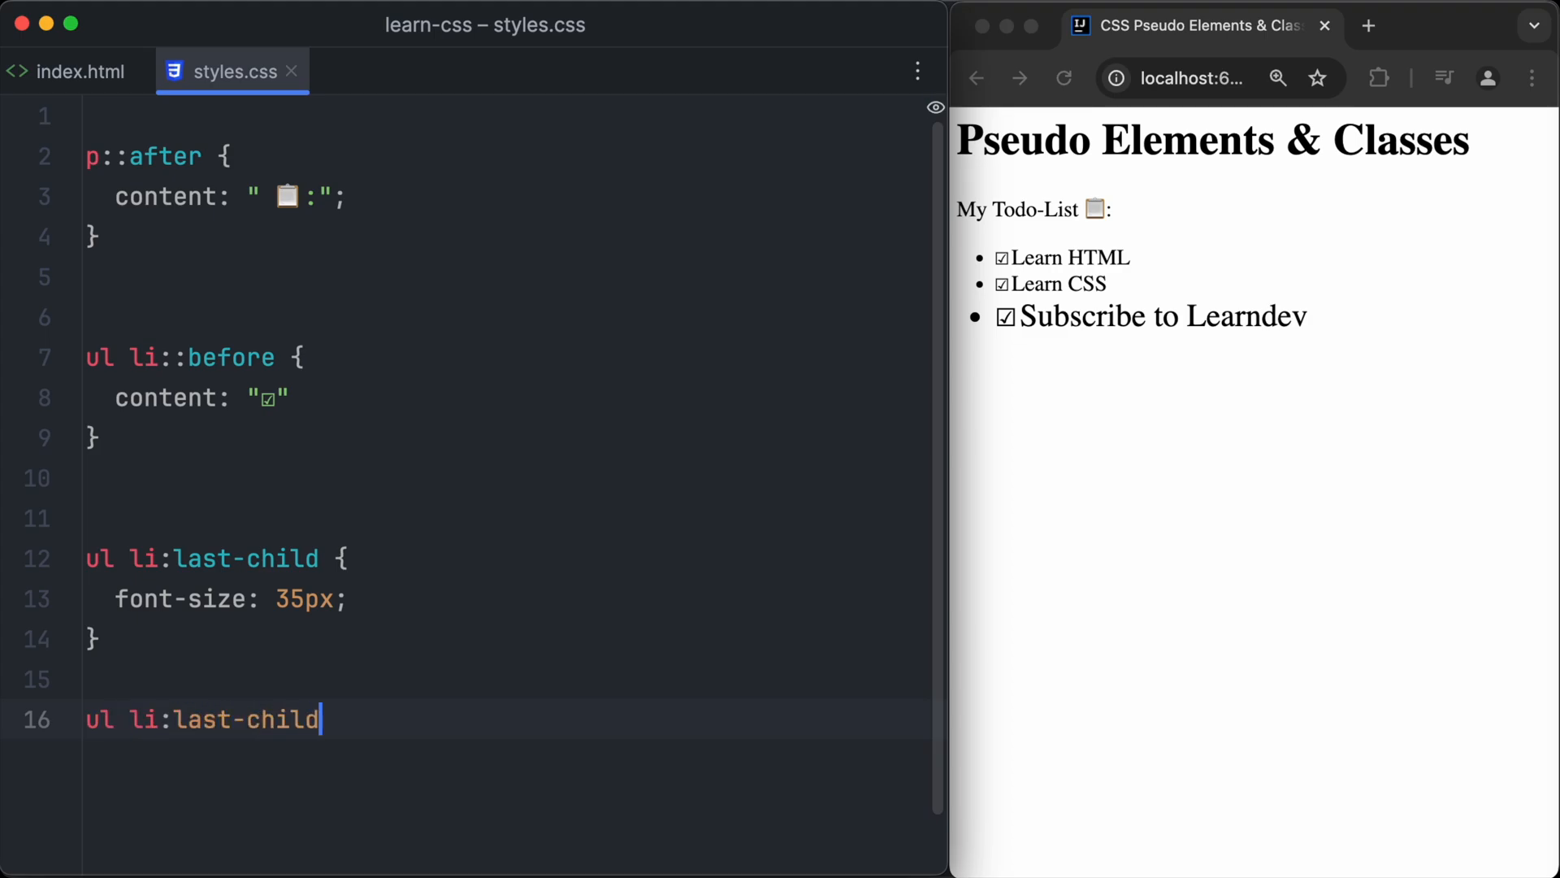
Extend the selector to ul li:last-child::after and begin its content property
text(::after {)
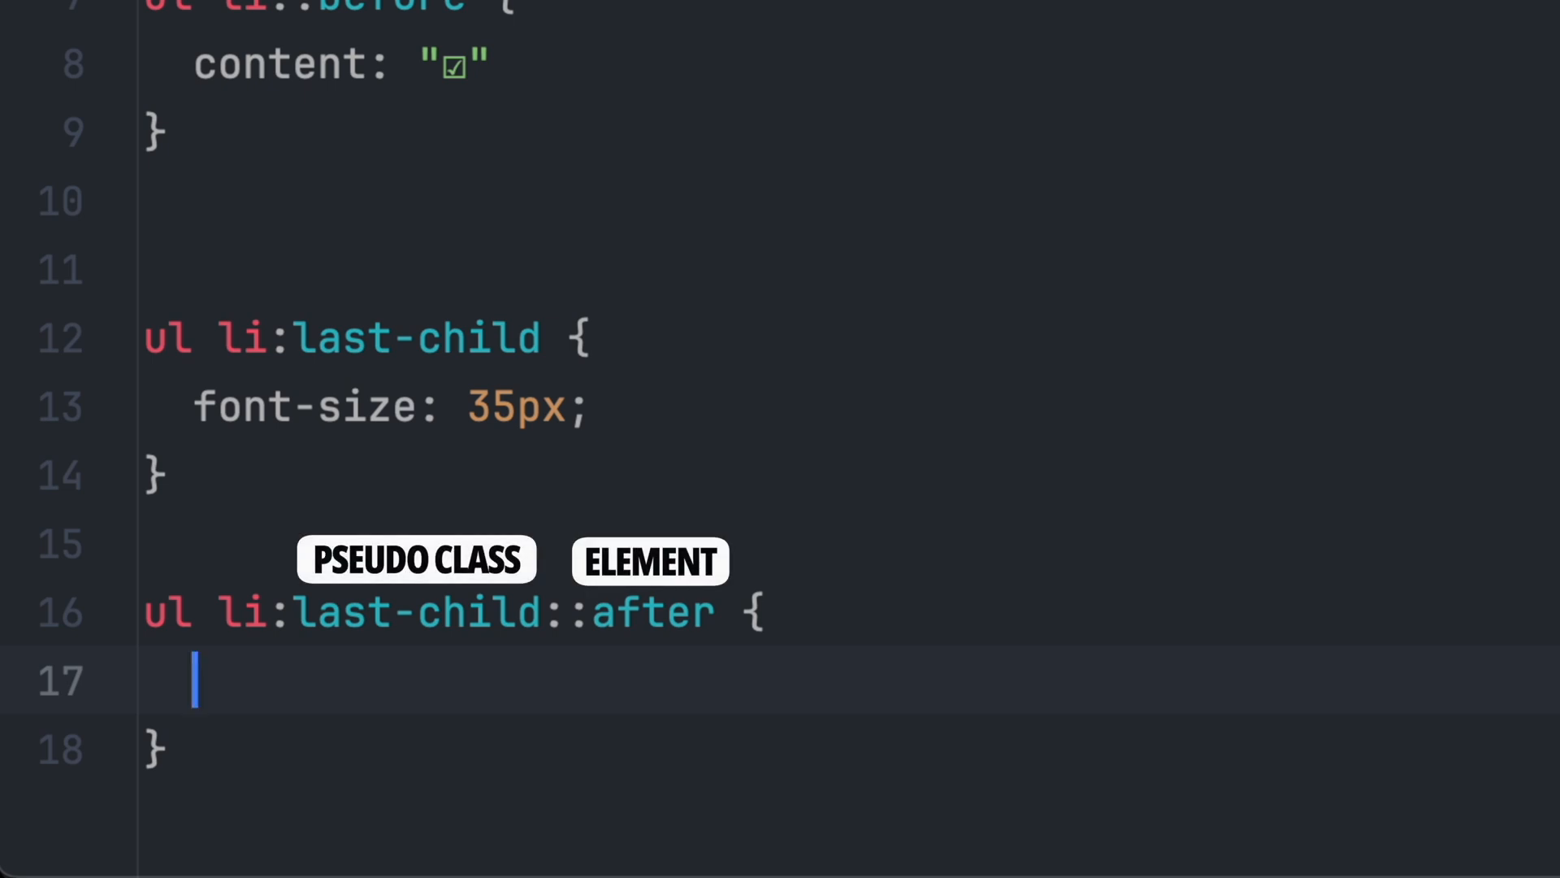
text(content)
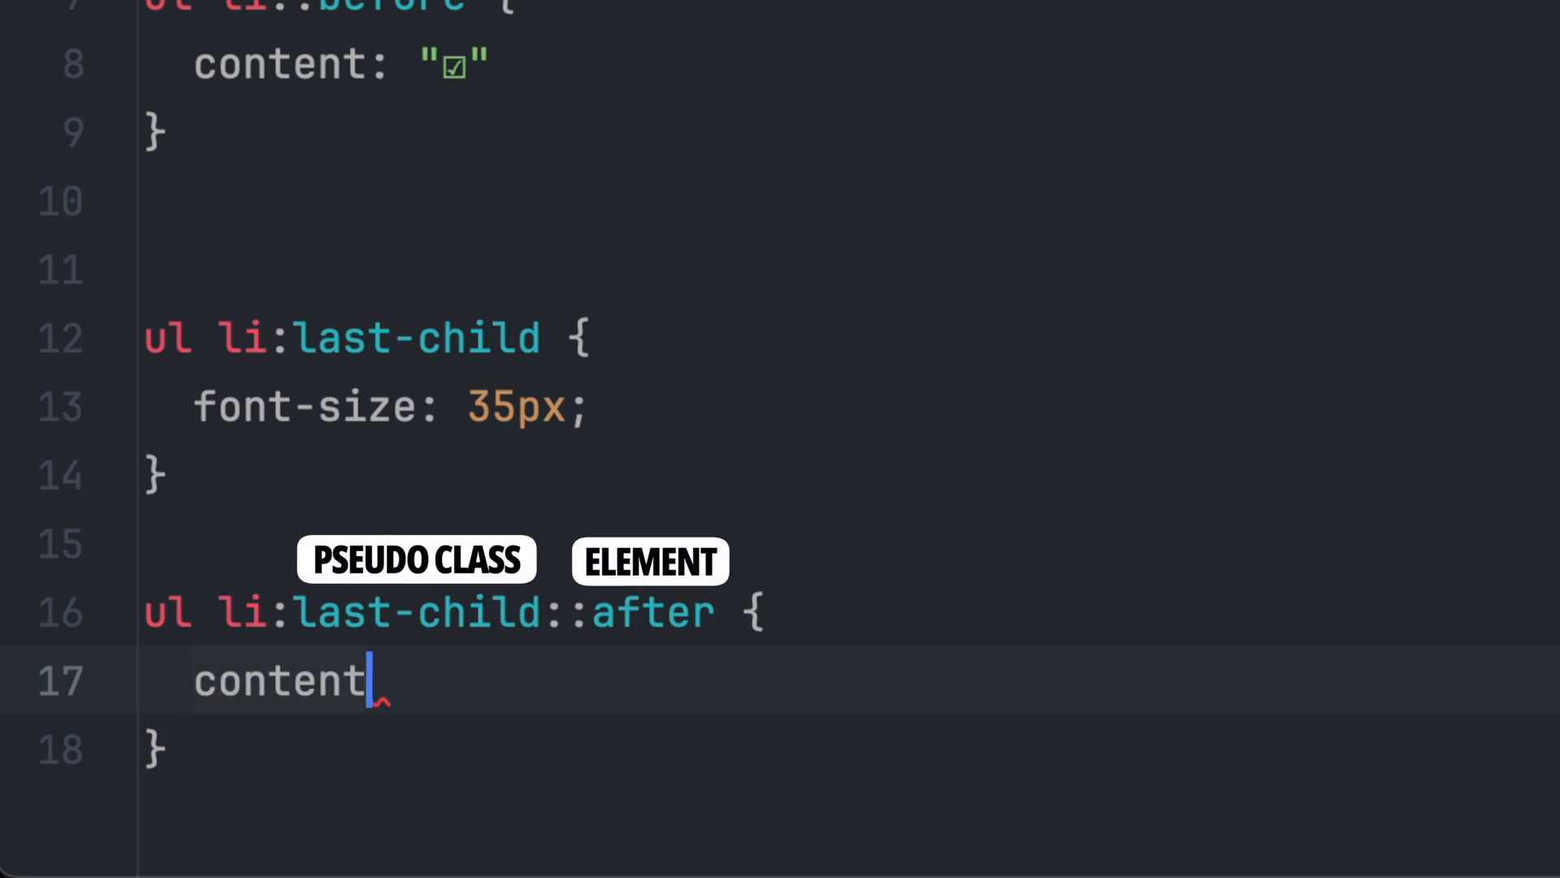
text(: ' ❤️)
text(li:first-child {)
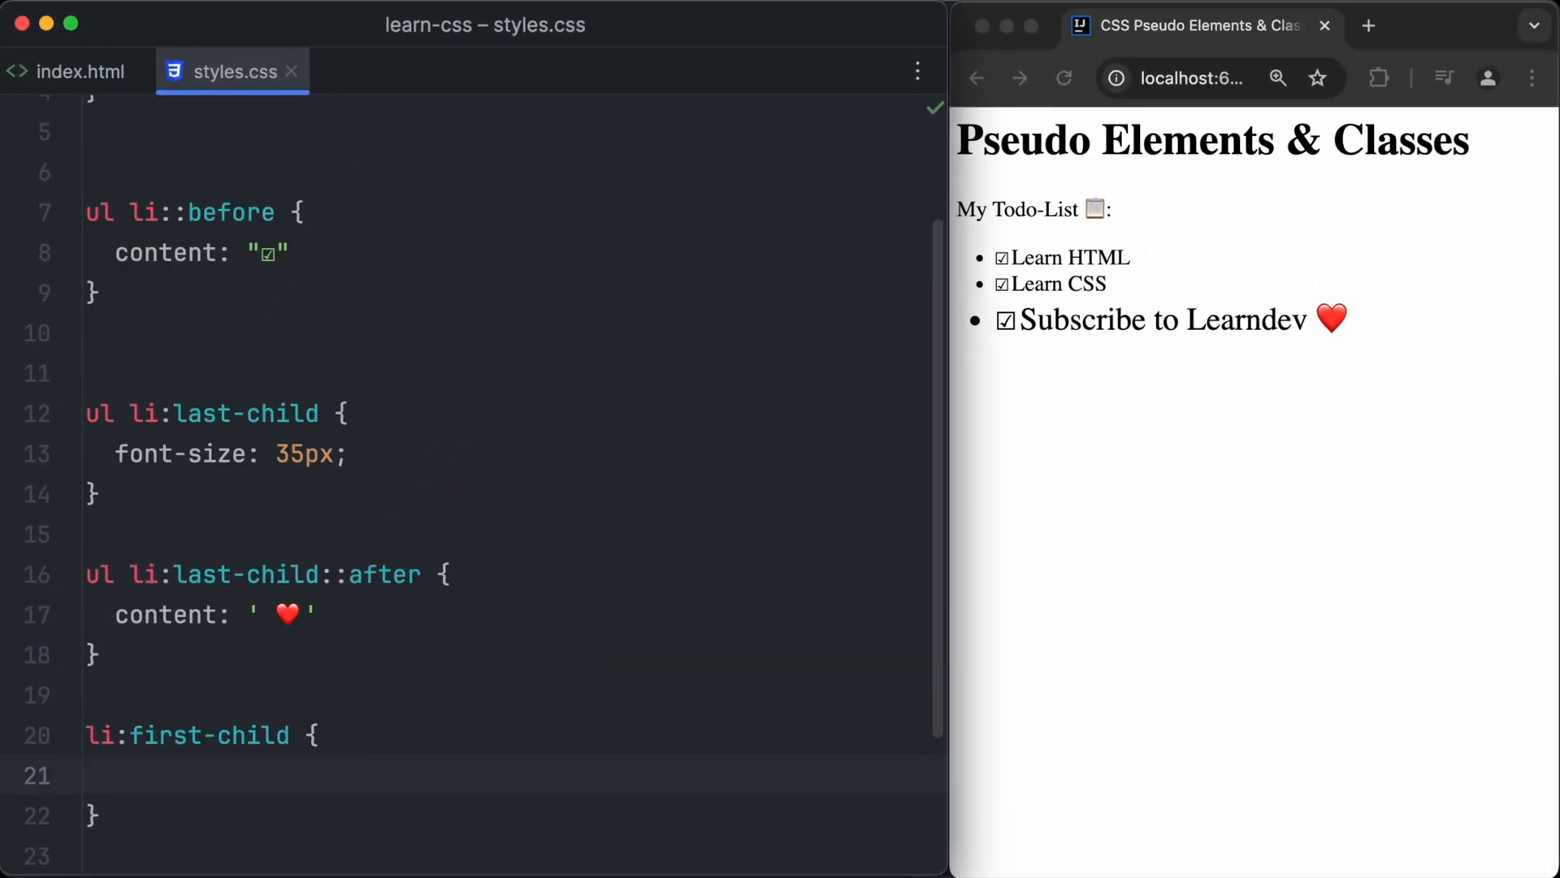
Set color: darkorange; inside the li:first-child rule
text(color: darkorang)
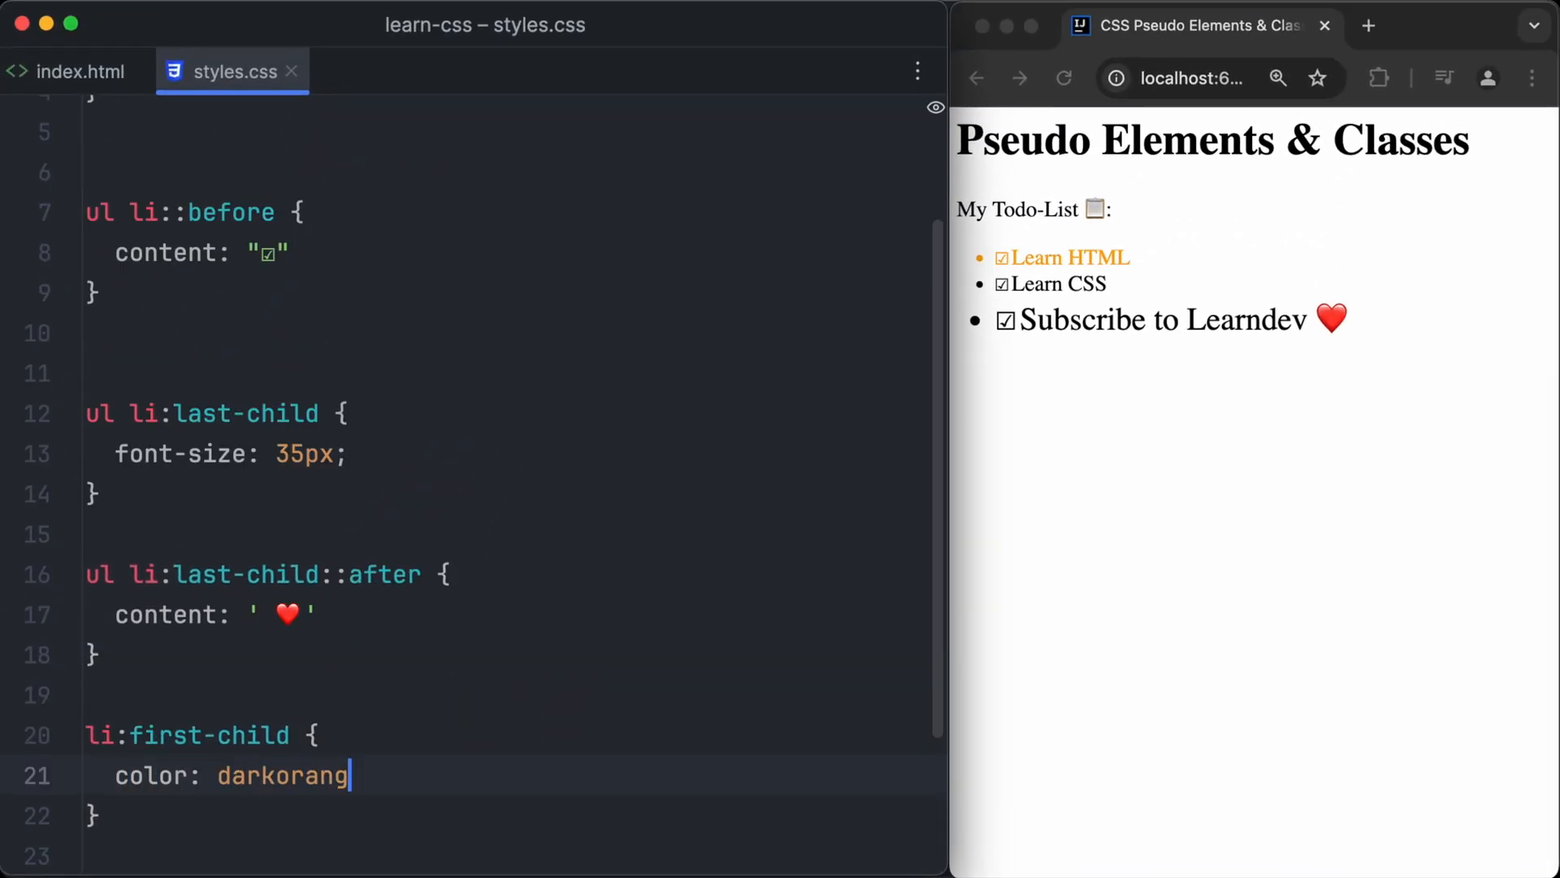
text(e;)
text(li:nth-child(2) {)
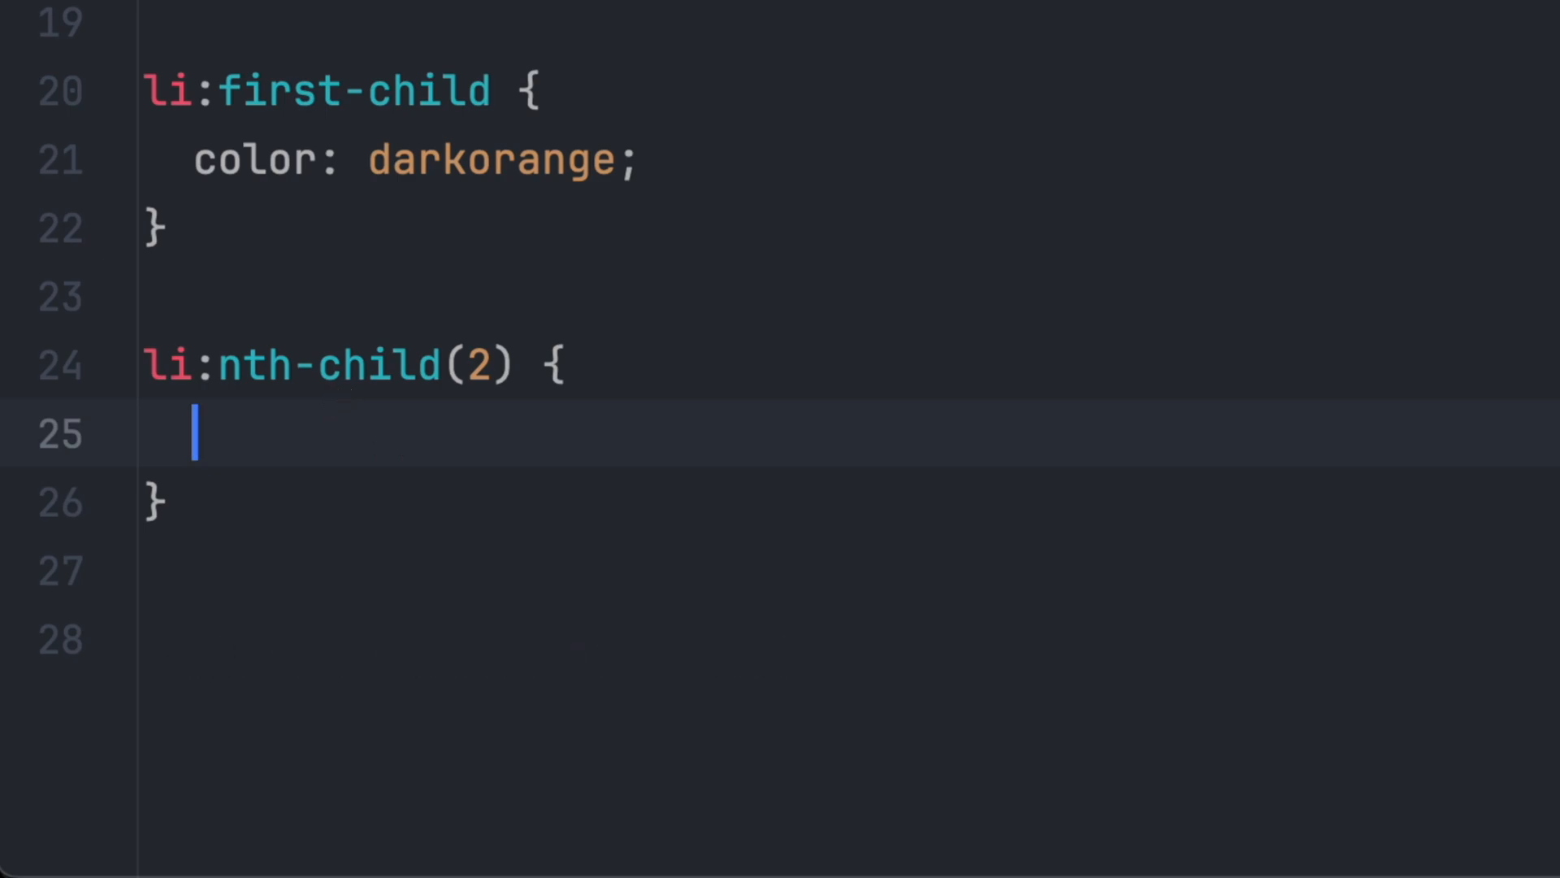
Set color: skyblue inside the li:nth-child(2) rule
text(color: s)
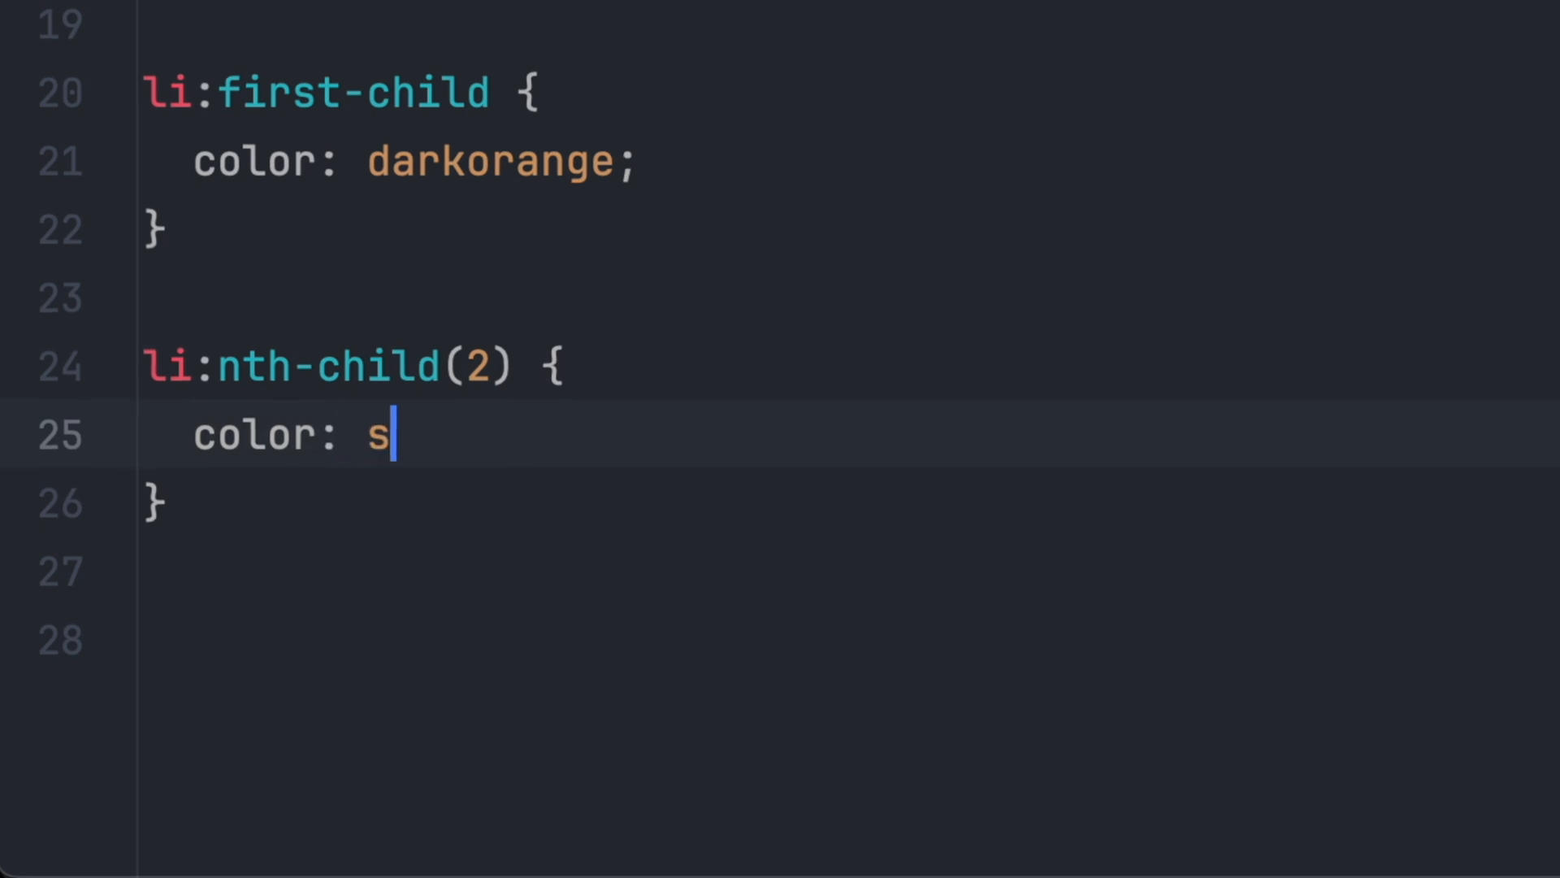
text(kyblue)
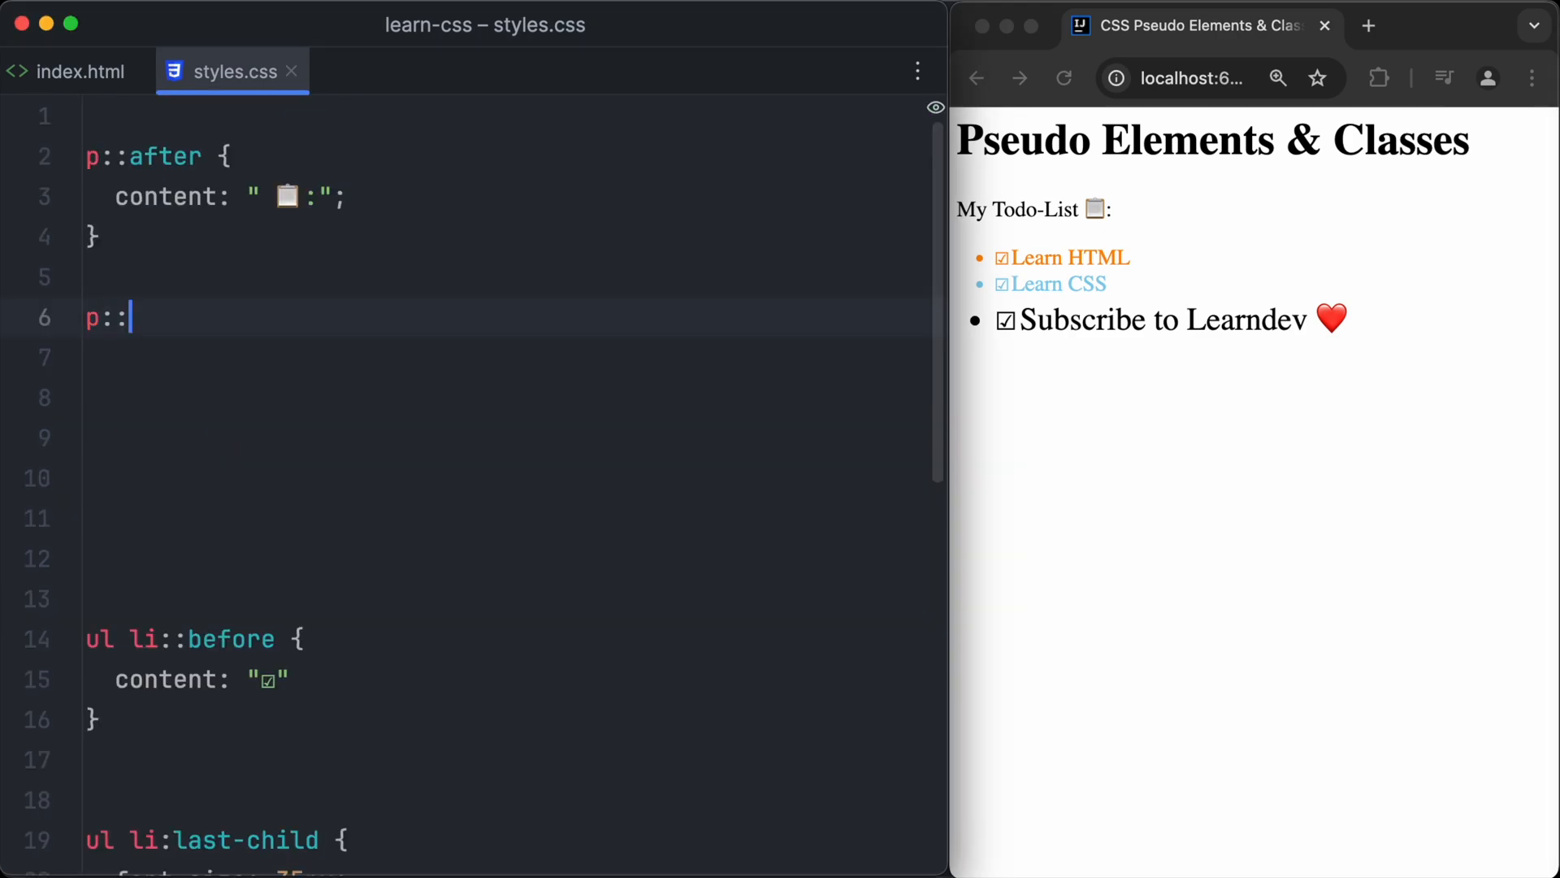
Add p::first-letter { font-size: 30px; } and start a longer paragraph in index.html
text(first-letter {)
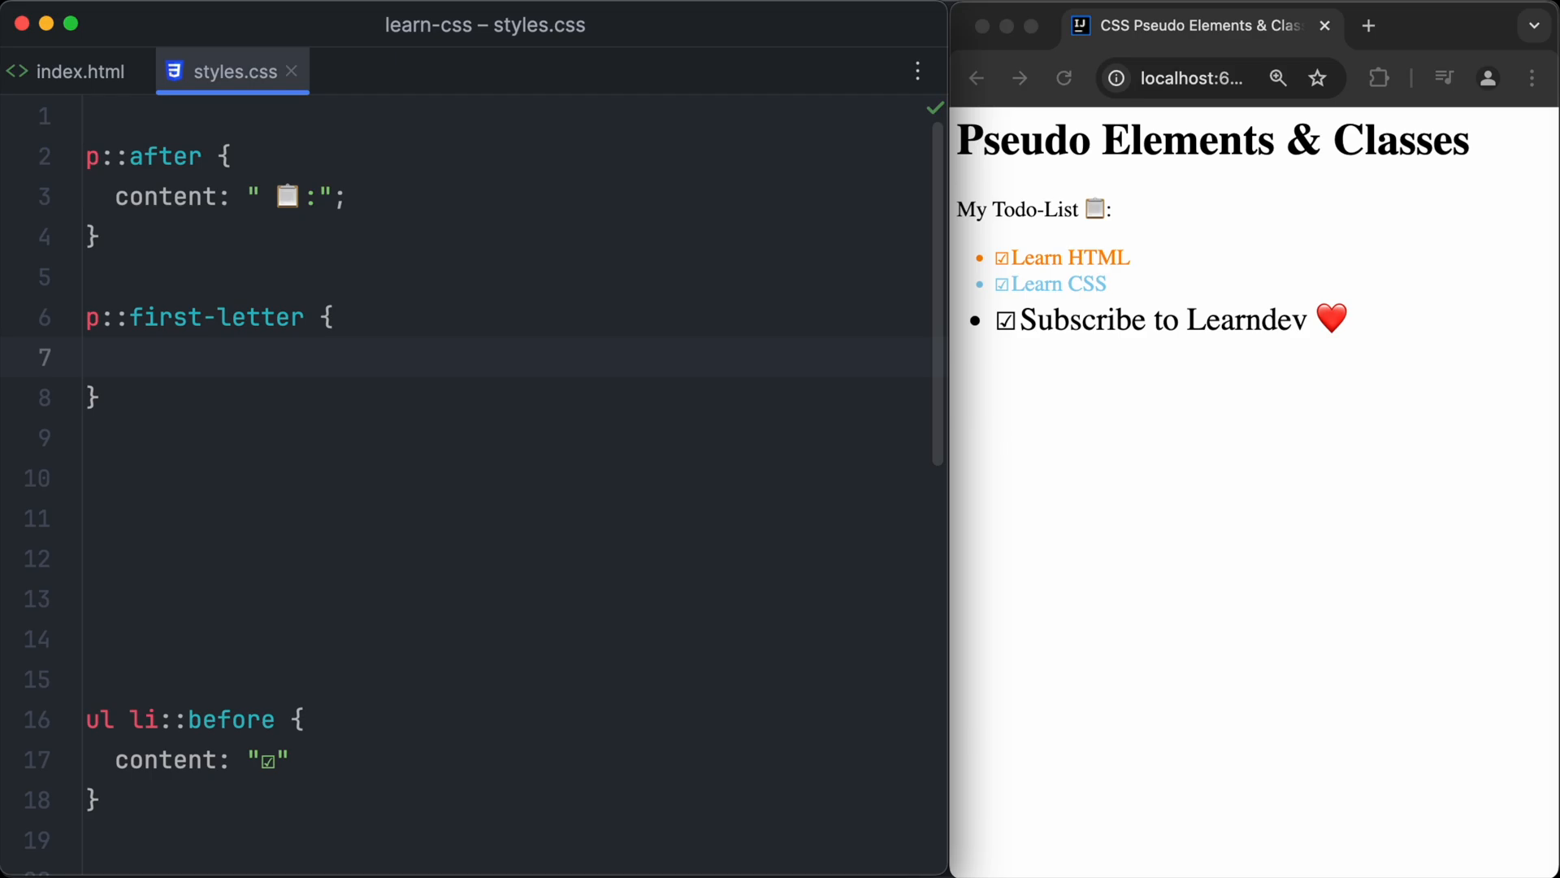
text(font-size: 30px;)
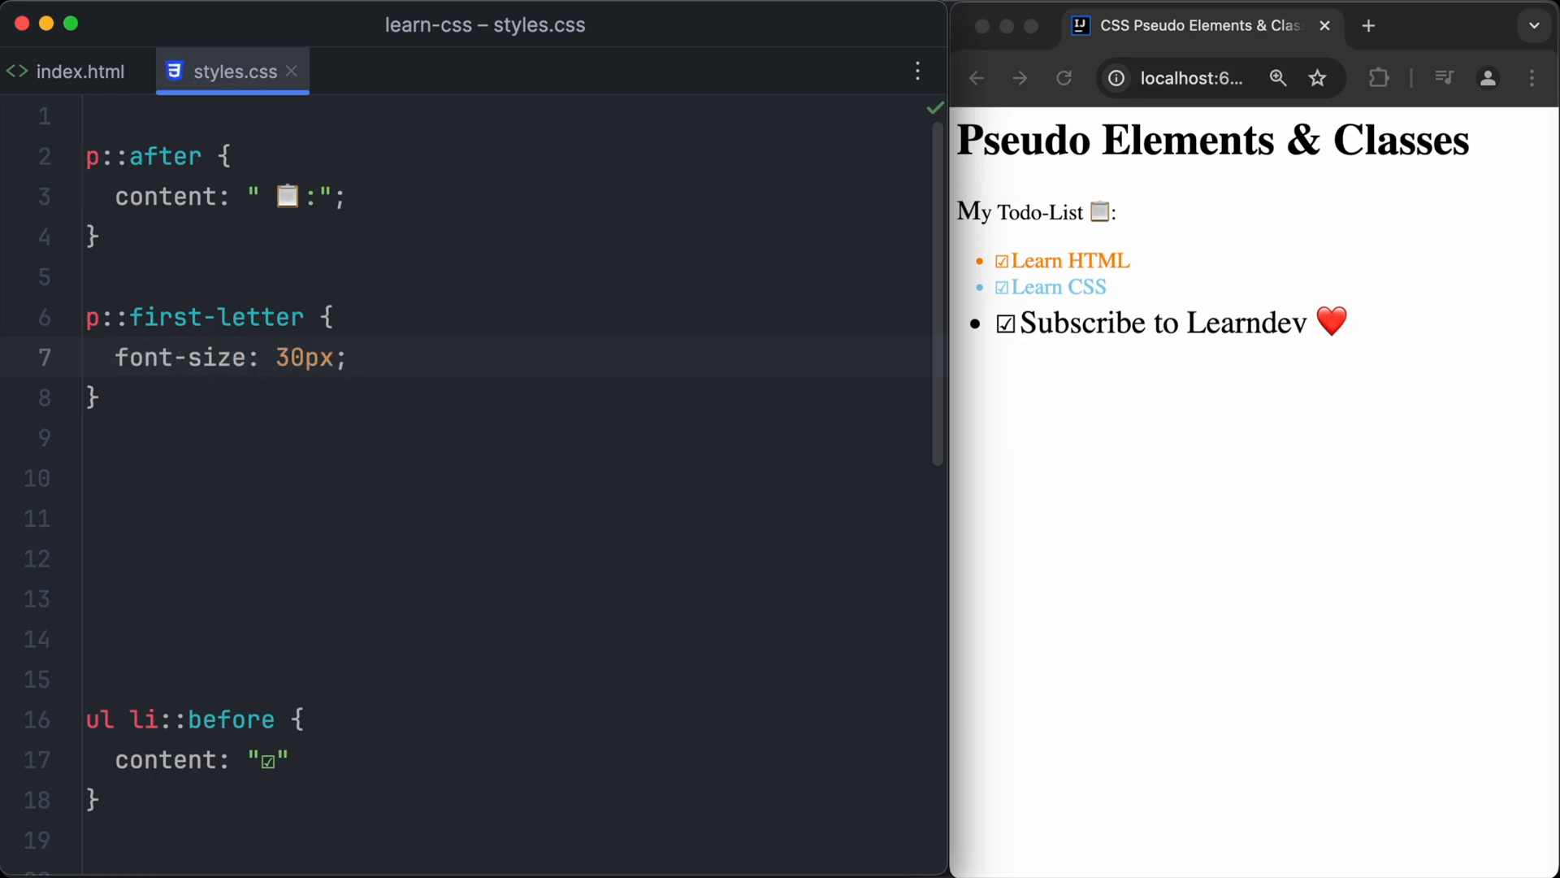
click(76, 71)
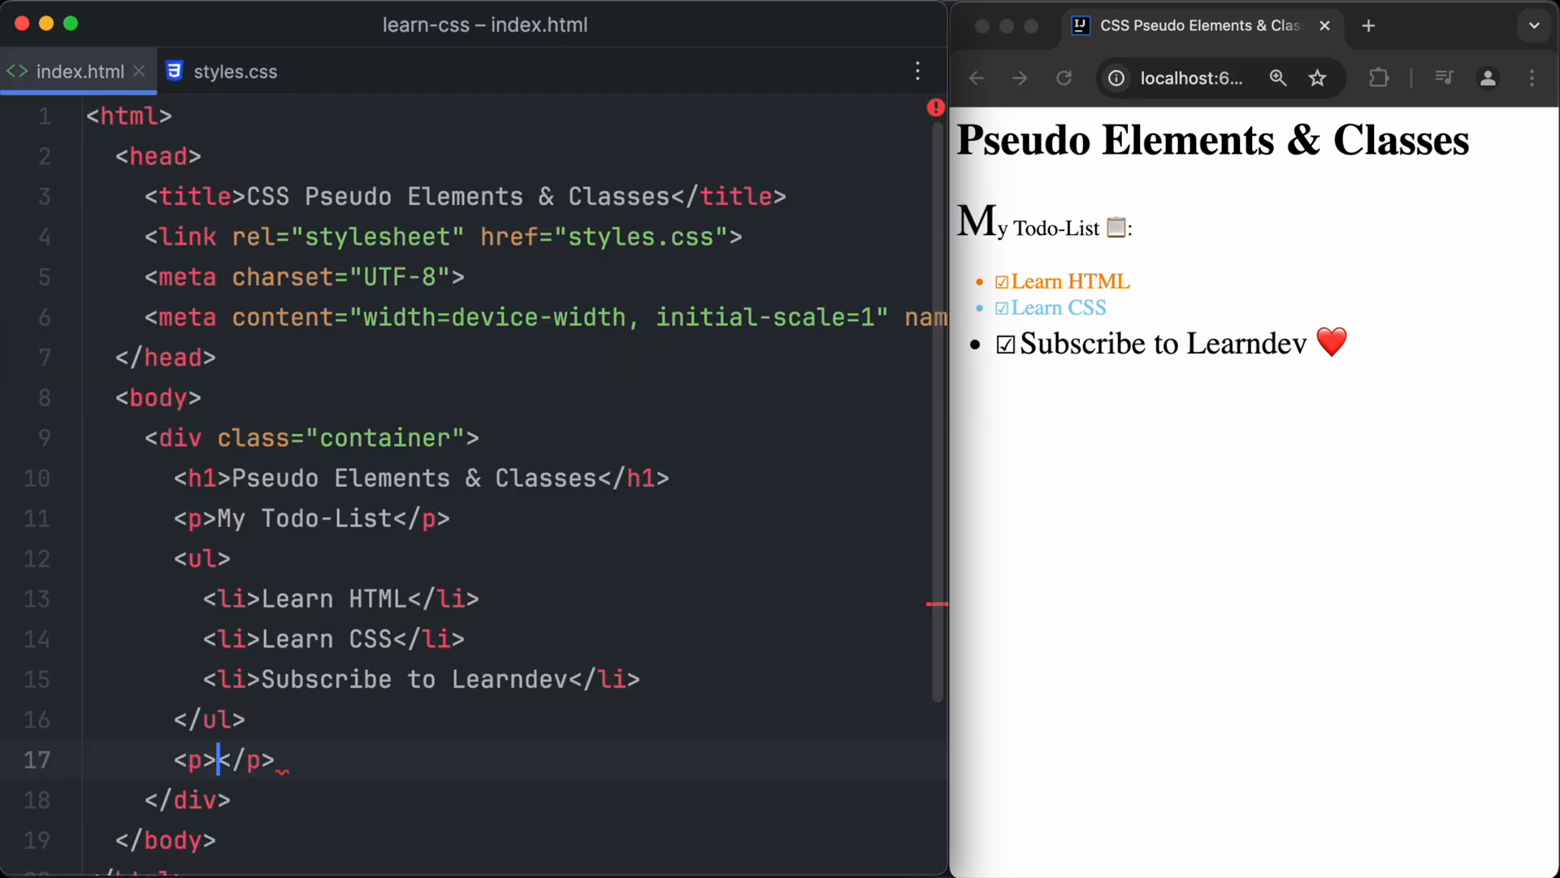
text(Some longer text with mu)
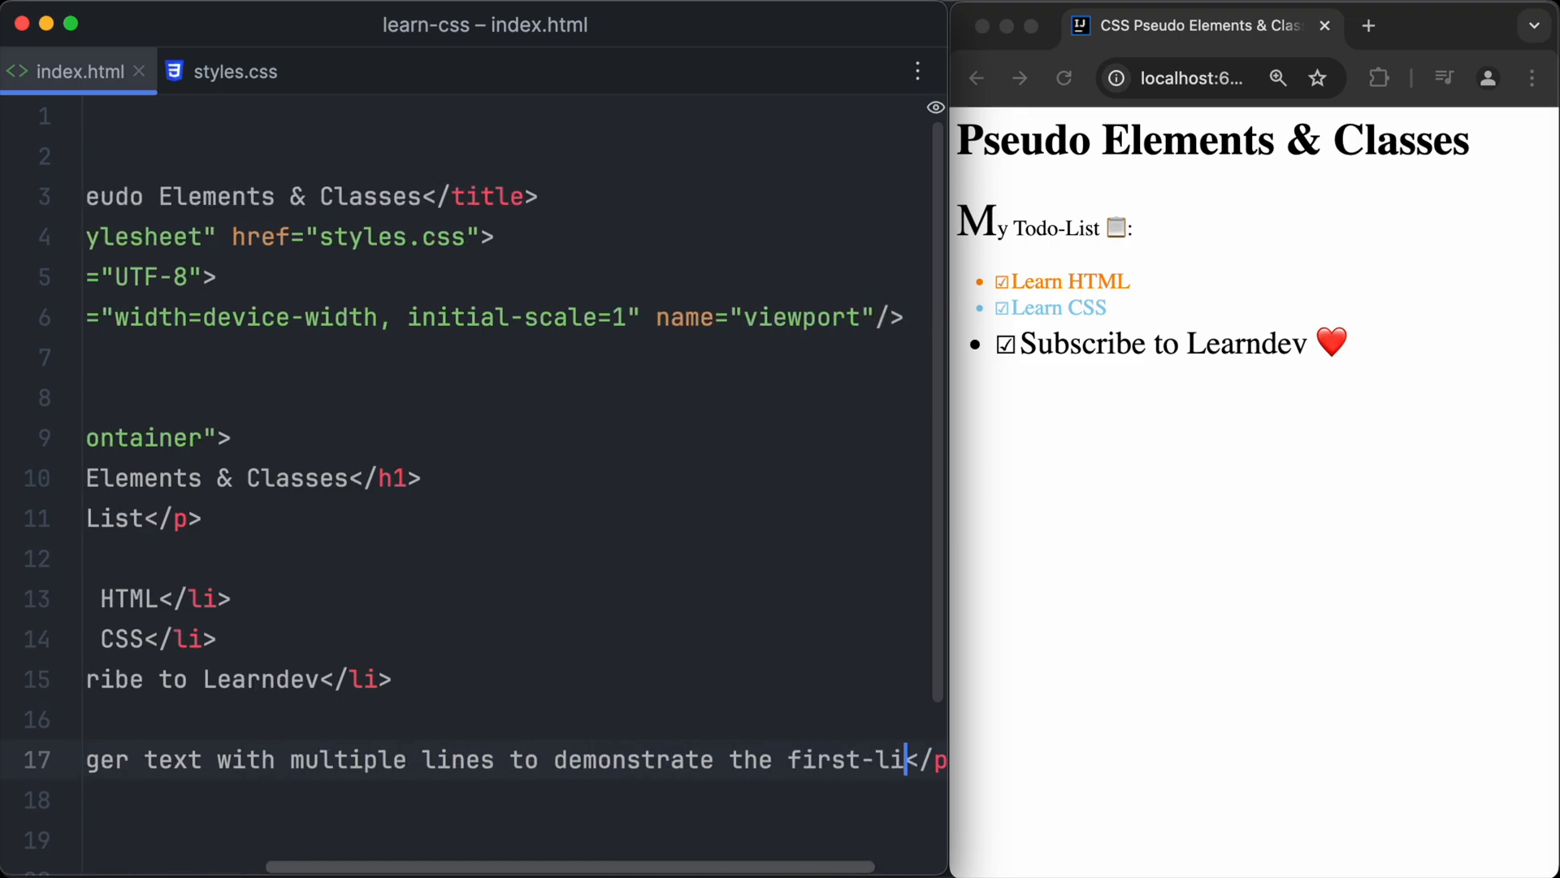
Add a p::first-line rule with font-weight: bold to styles.css
click(234, 71)
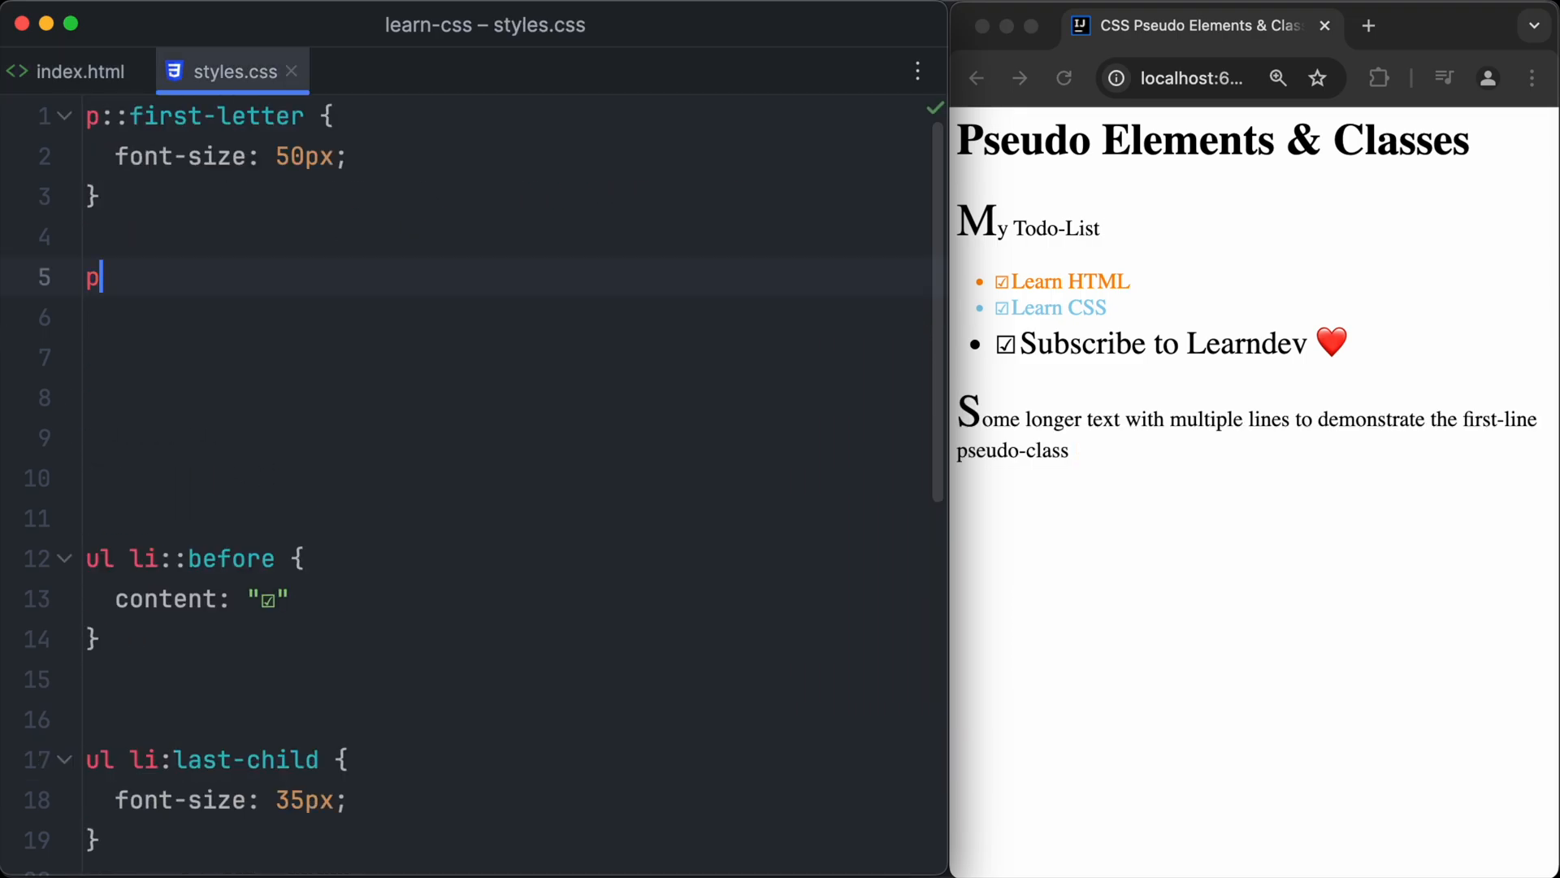
text(::first-)
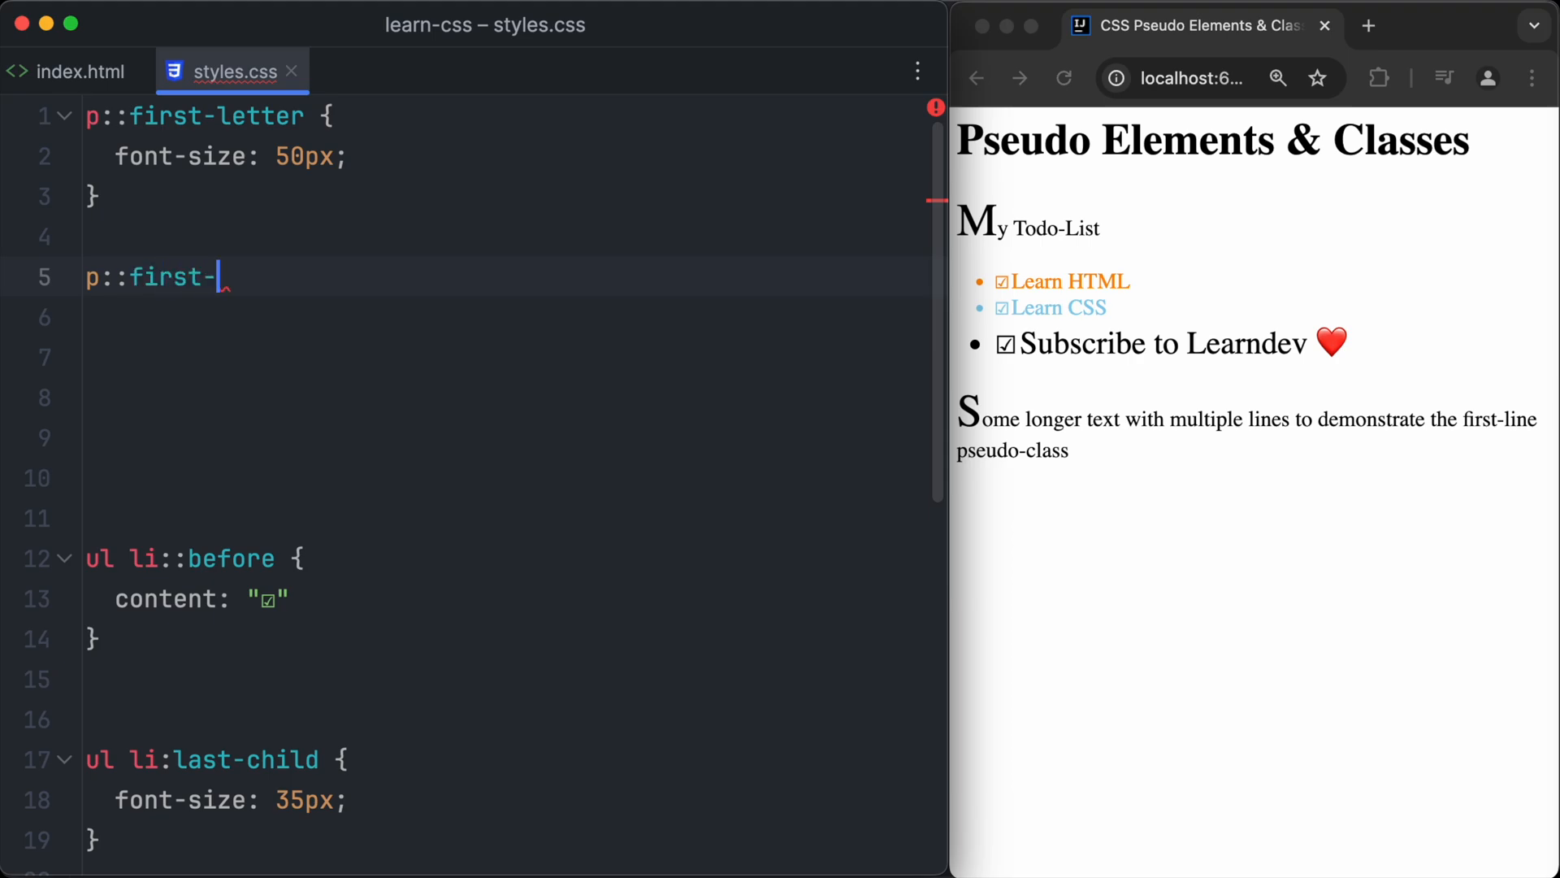
text(line)
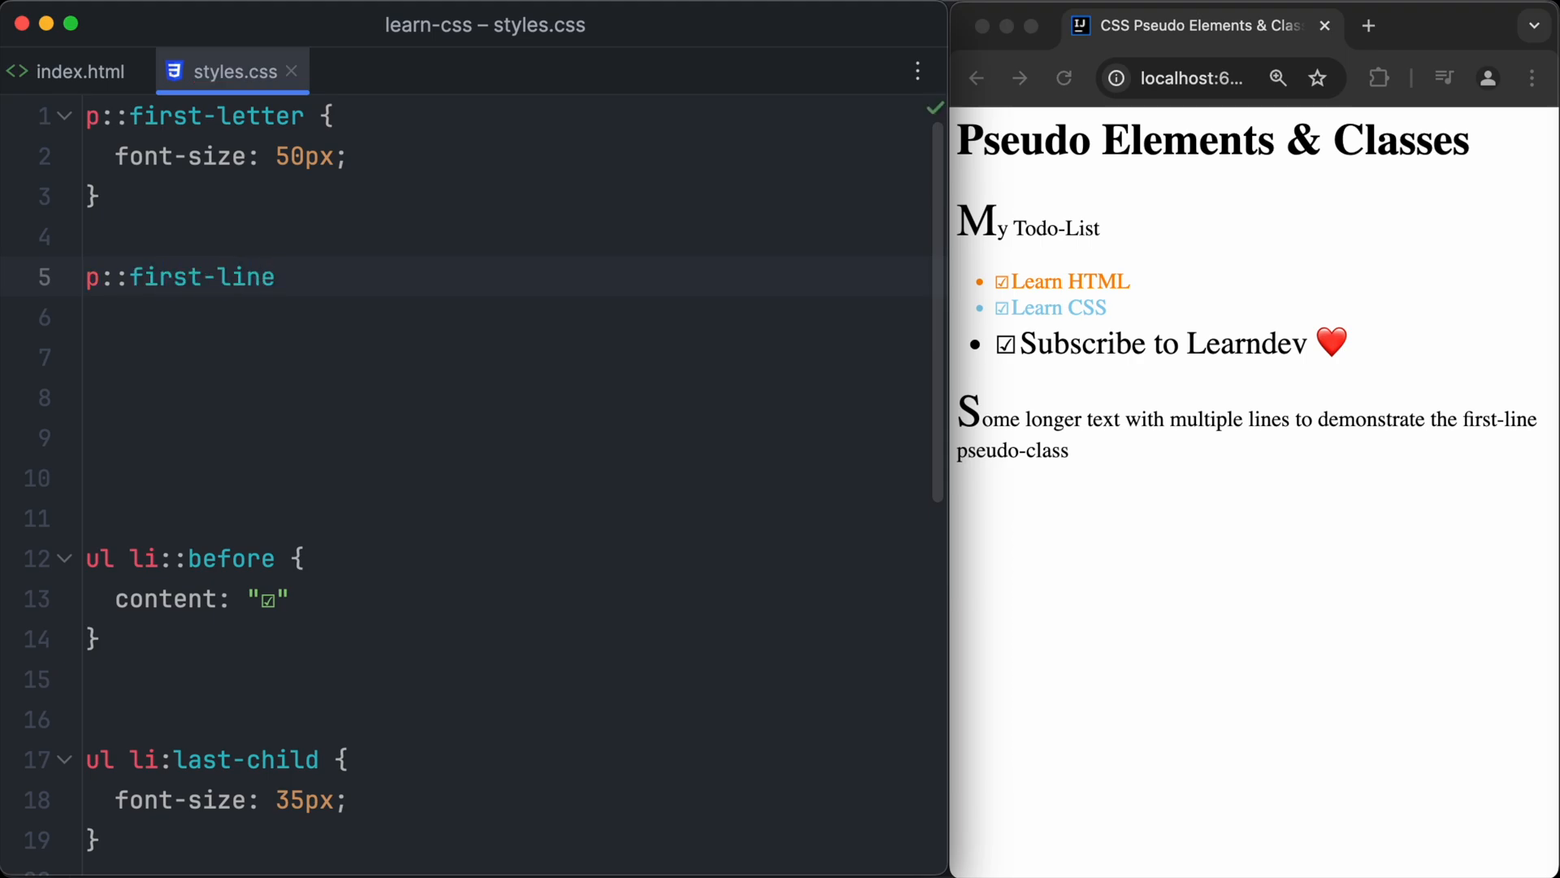
text({)
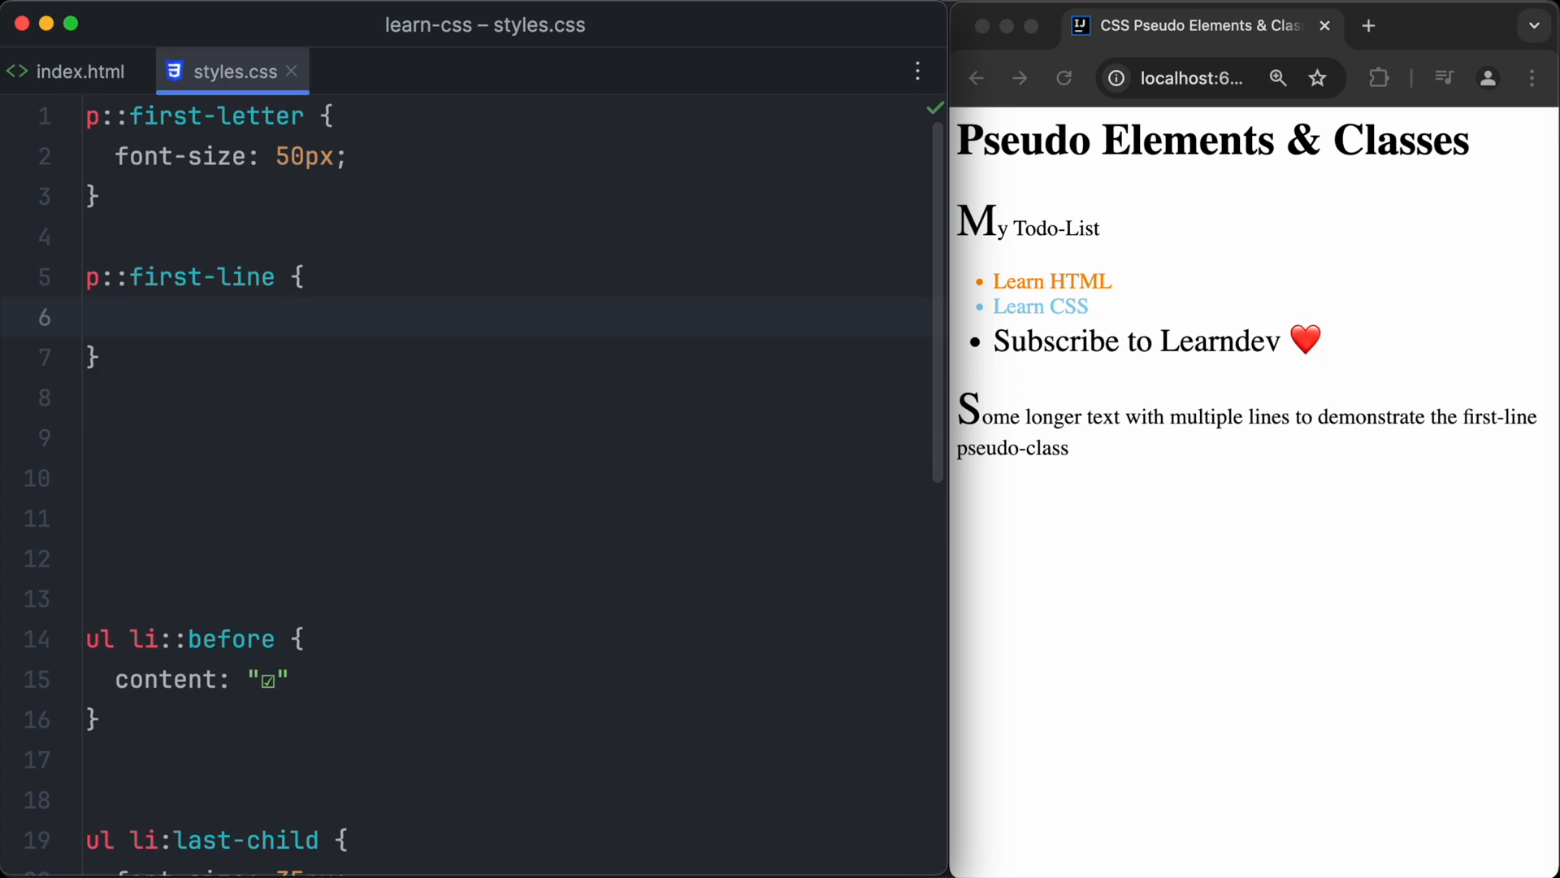
text(font-wei)
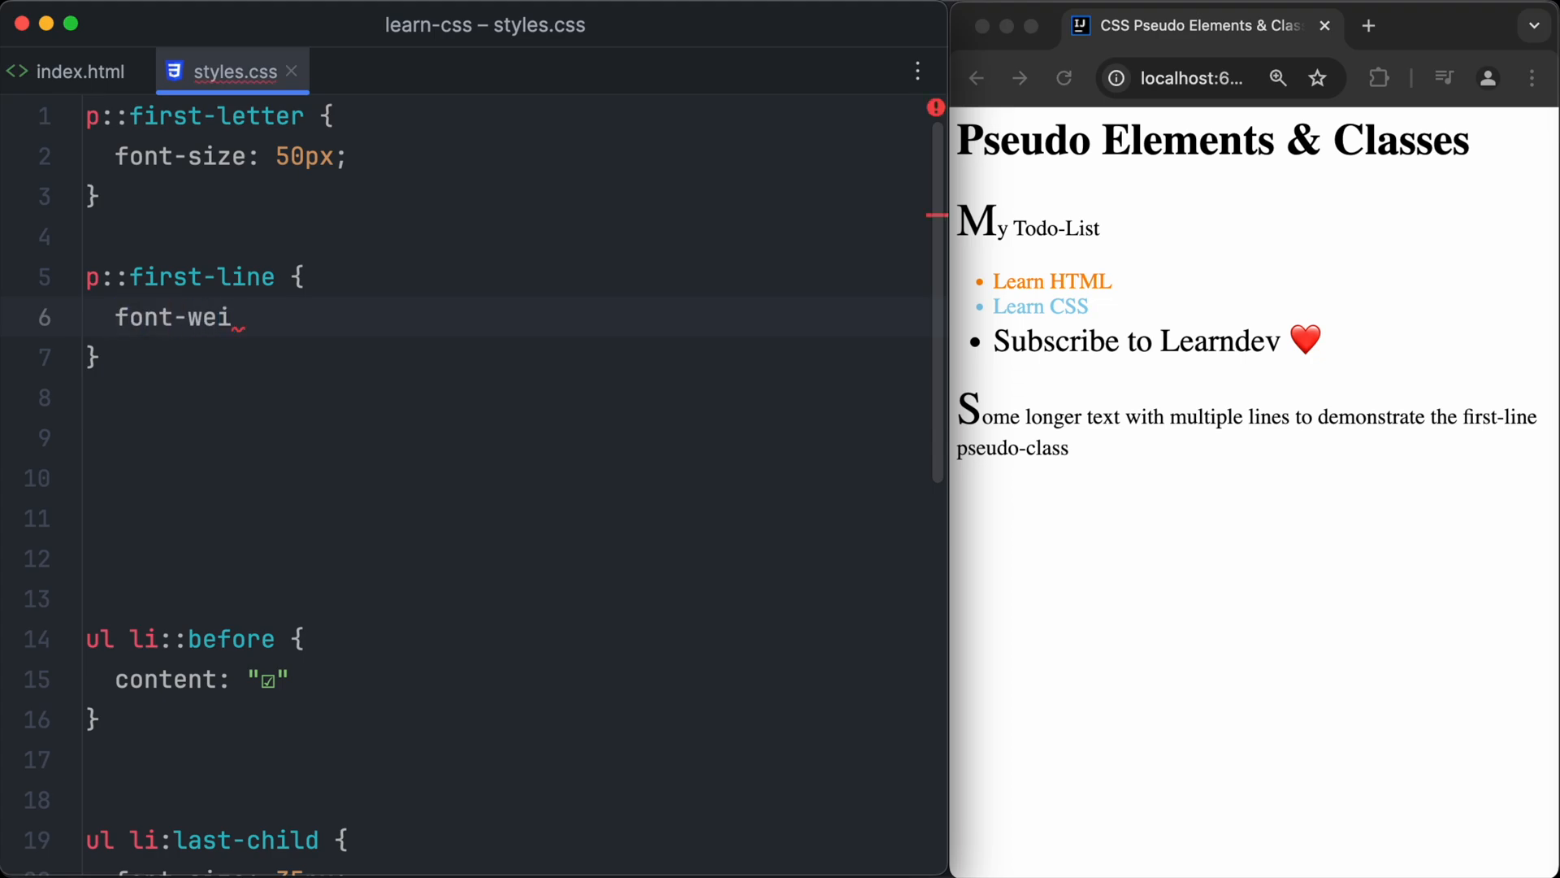
text(ght: bold;)
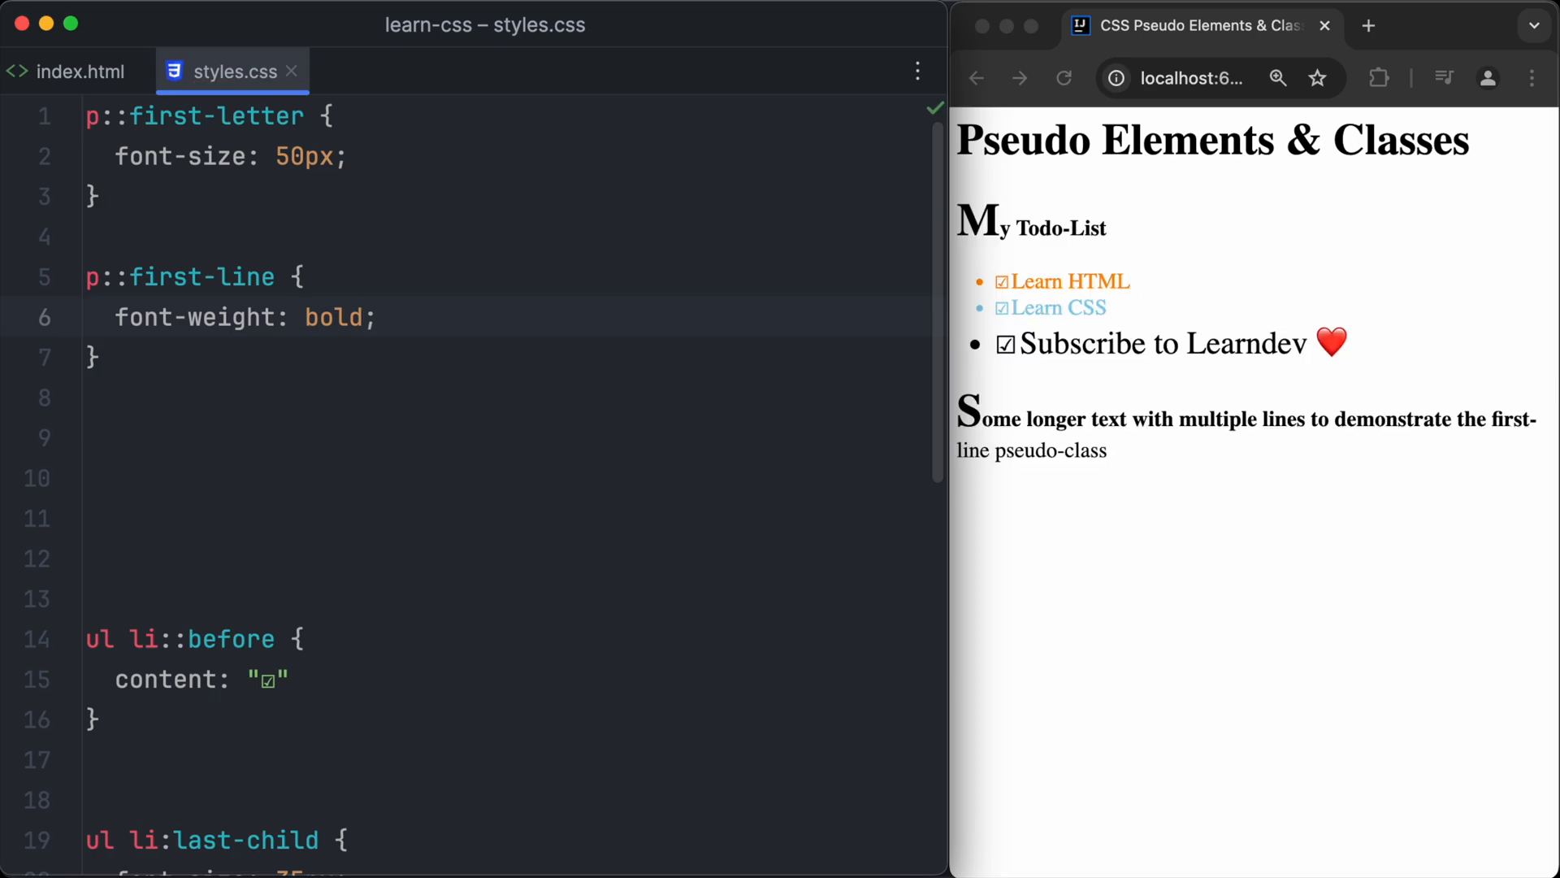
Add ul:hover { background-color: green; } at the end of styles.css
scroll(down, 3)
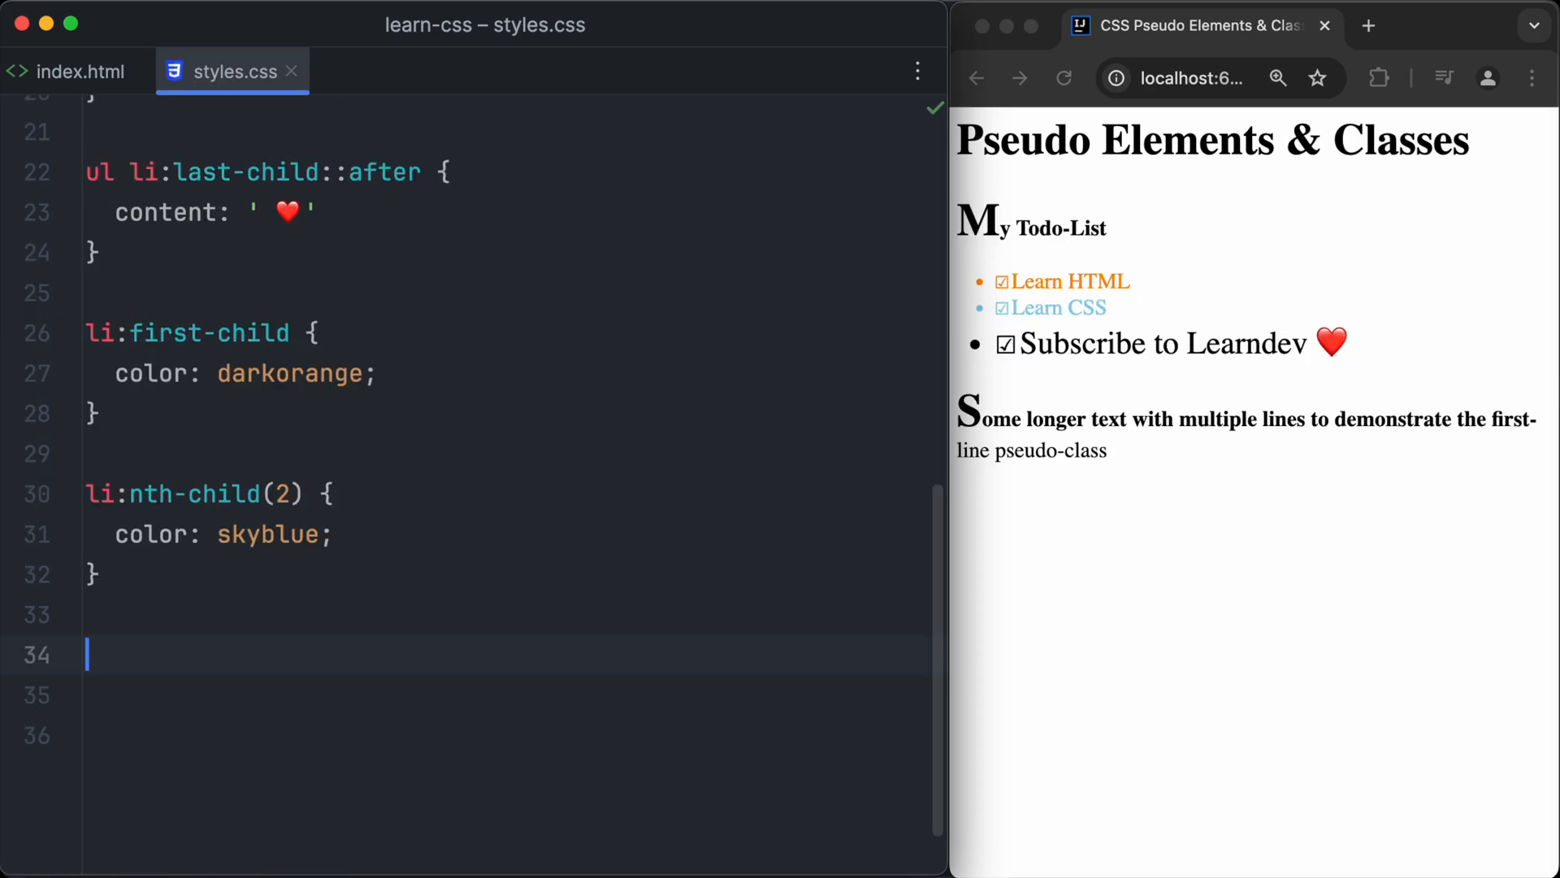
text(ul:hover)
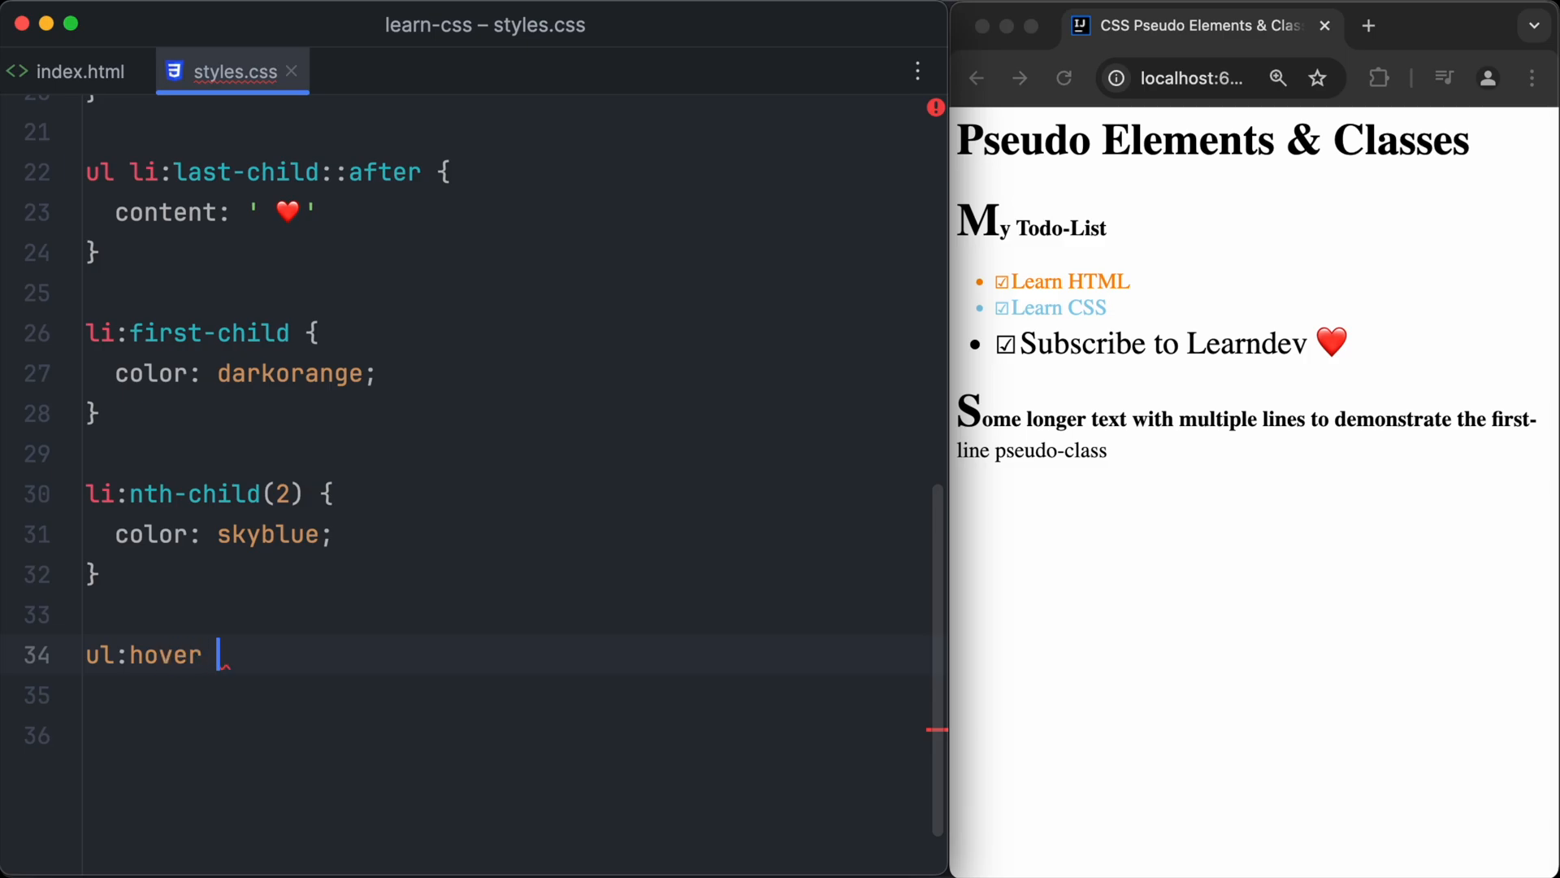
text({)
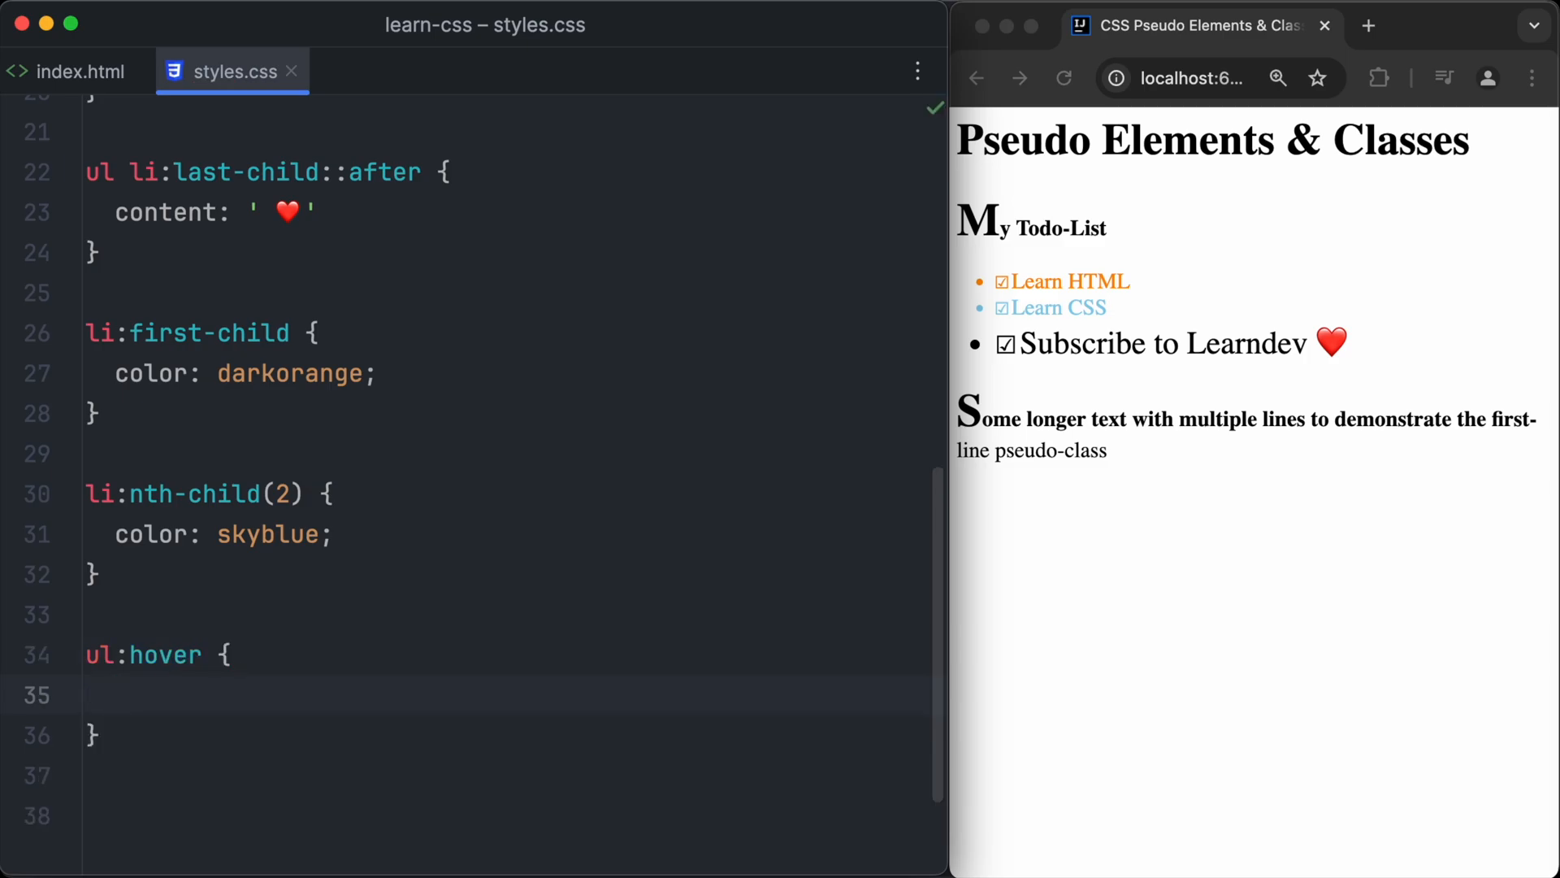
click(115, 695)
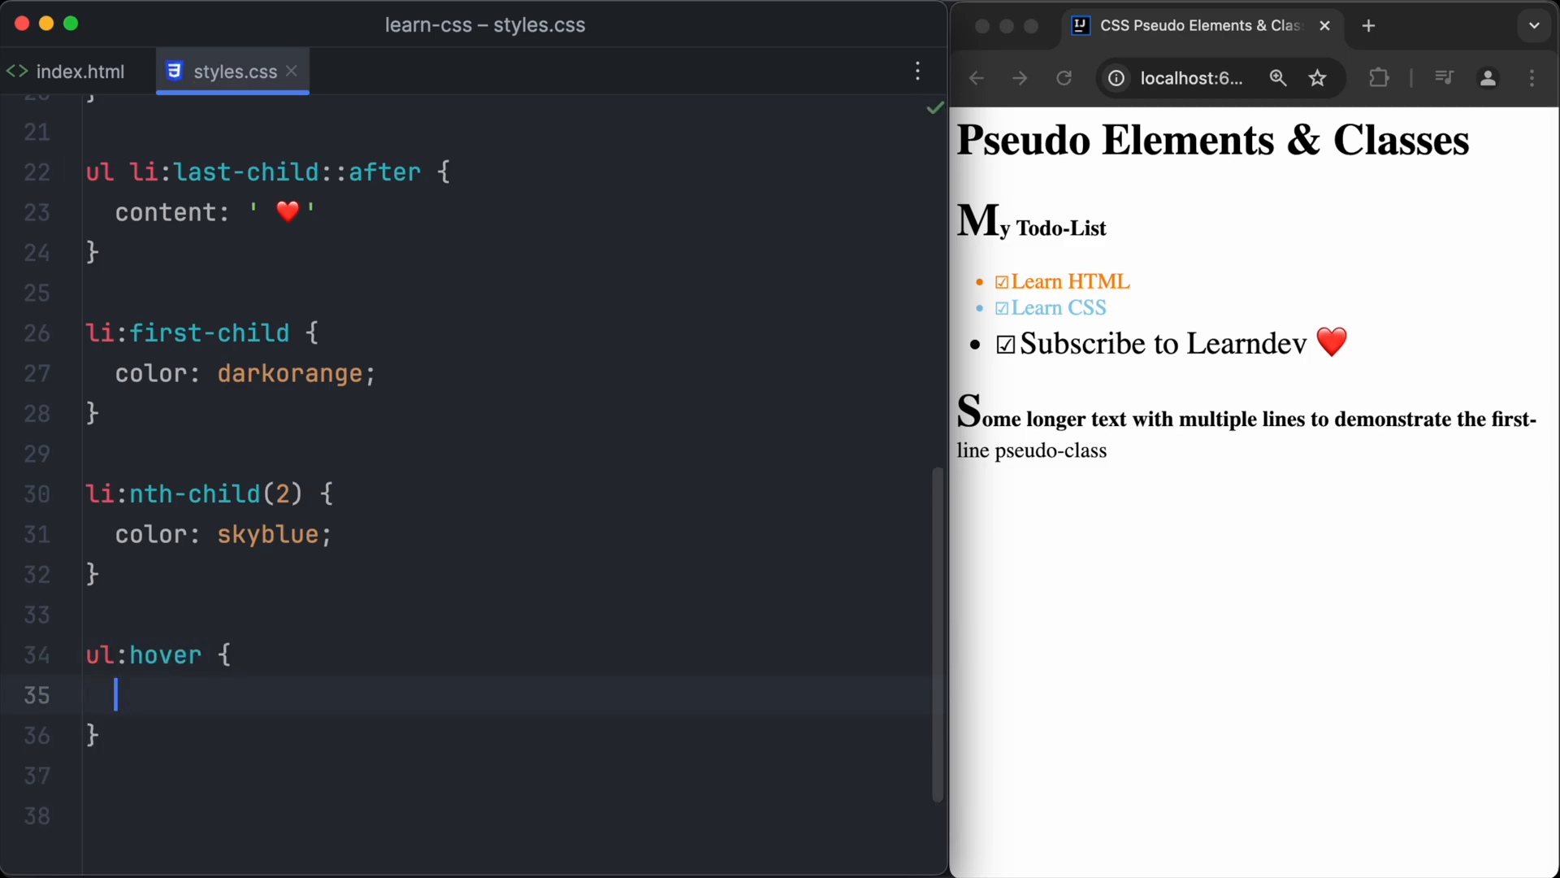
text(background-colo)
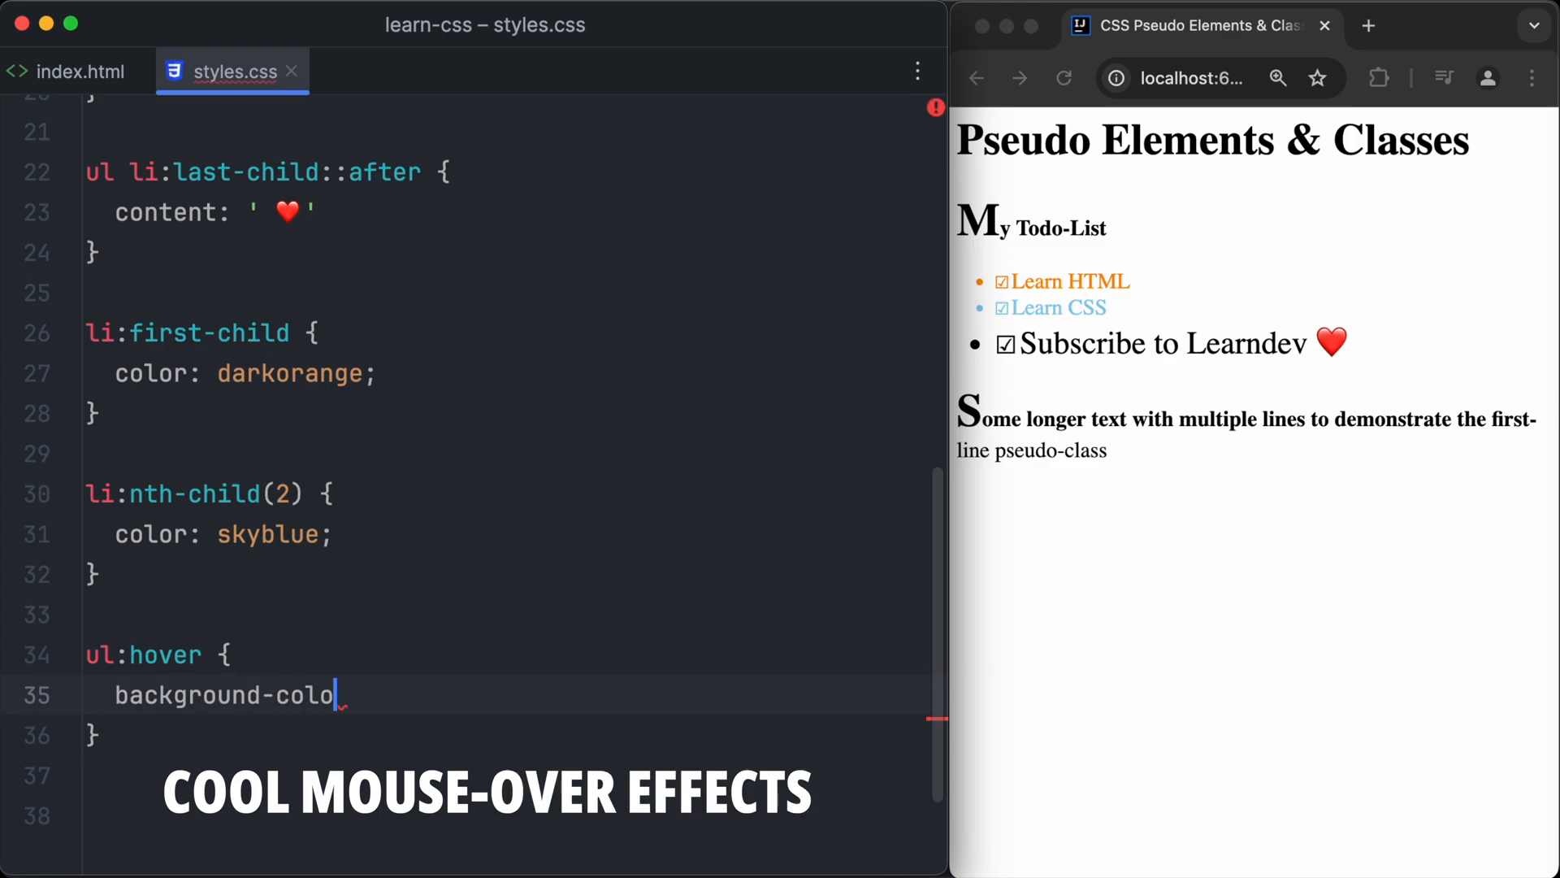
text(r: #66)
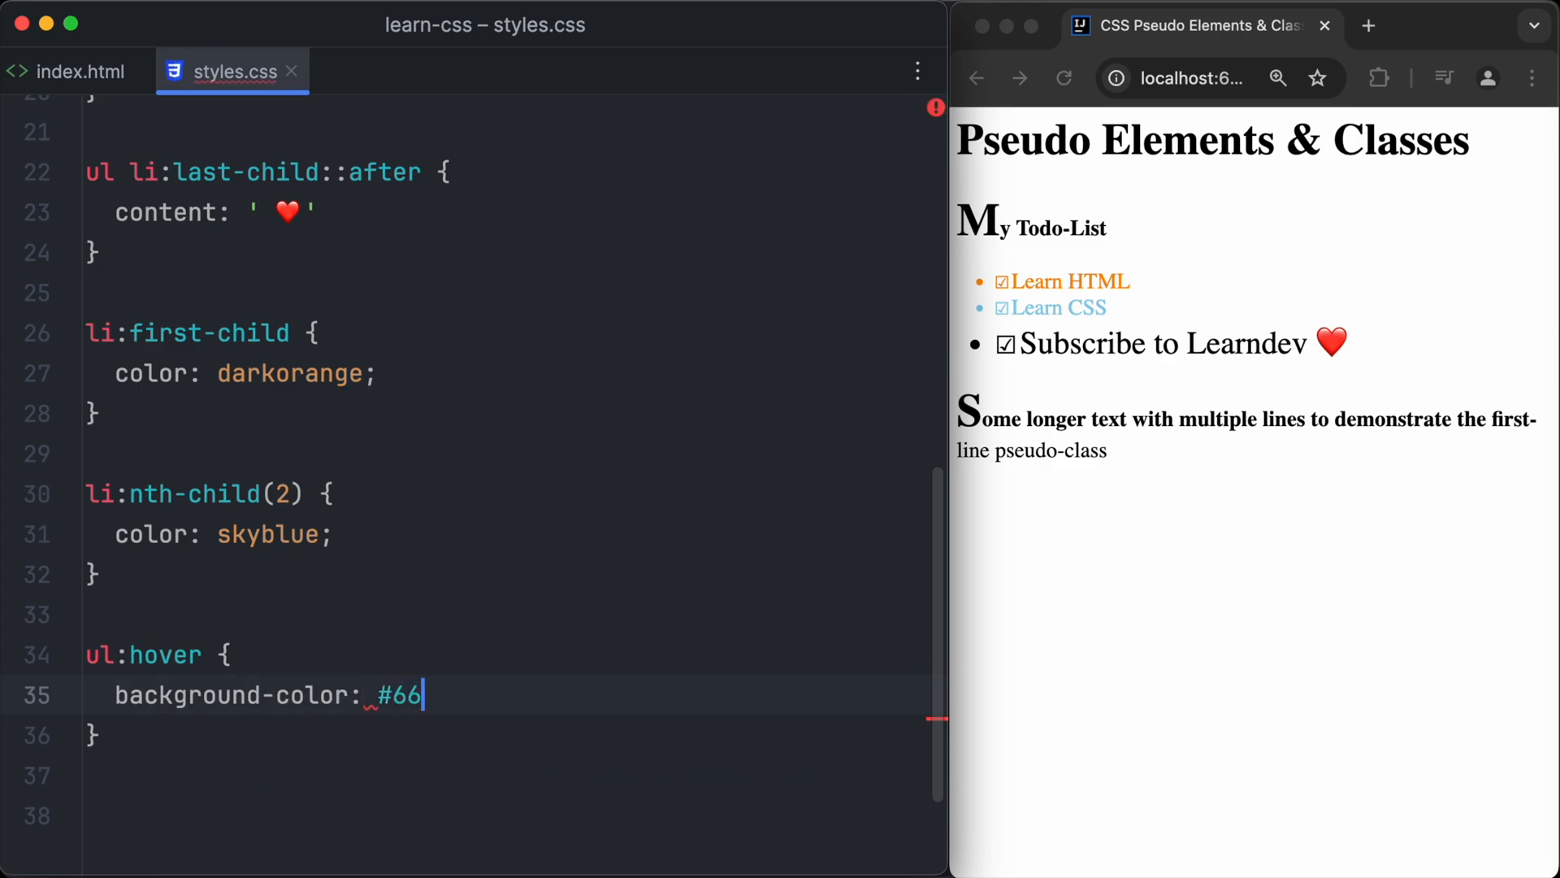
key(Backspace)
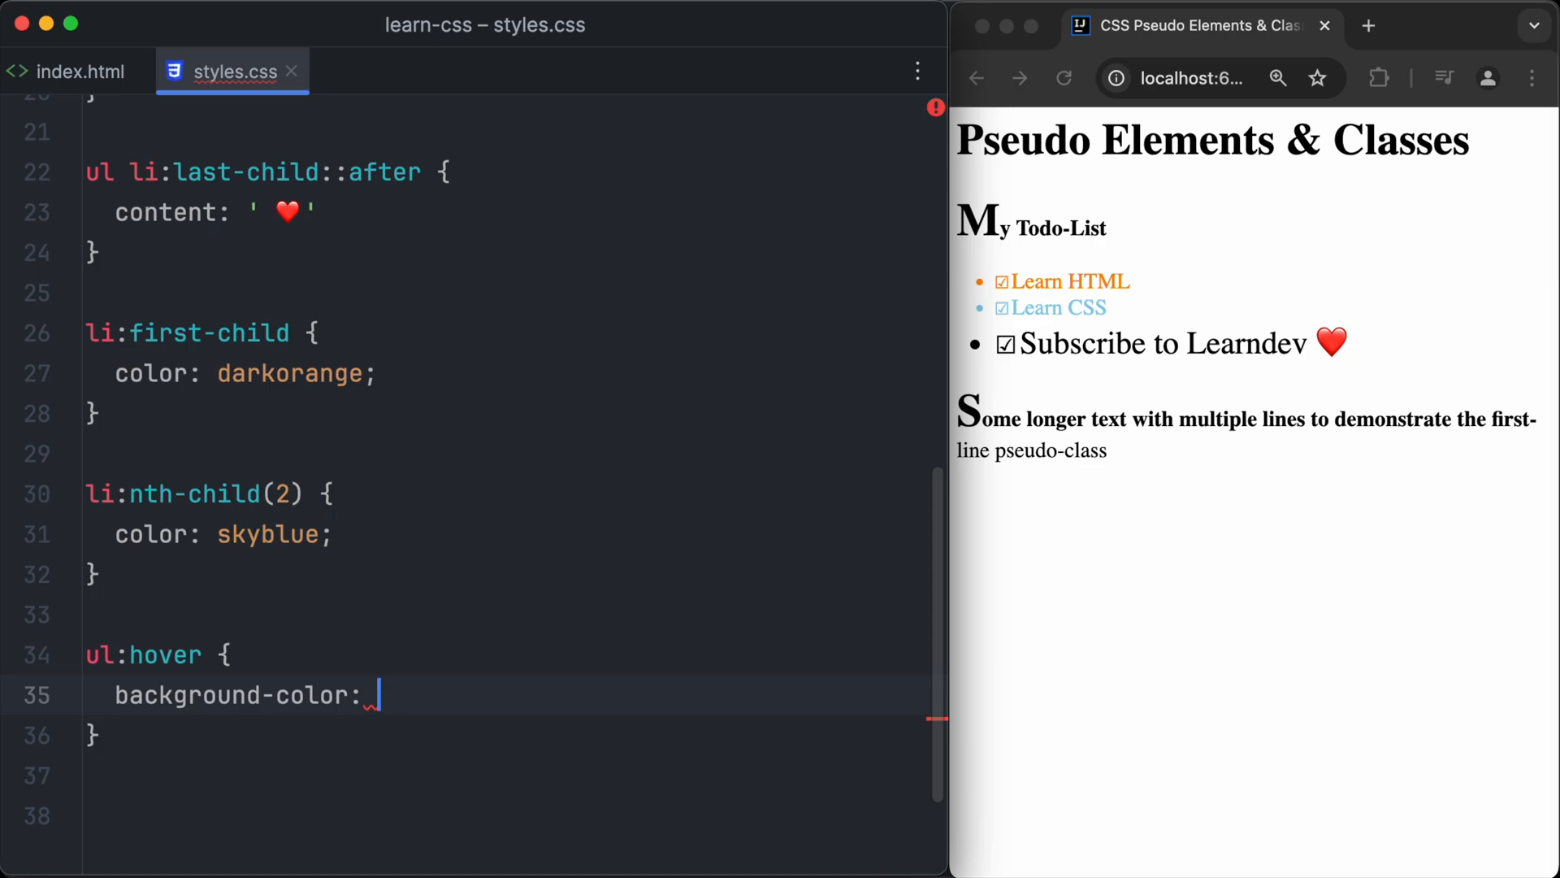
text(green;)
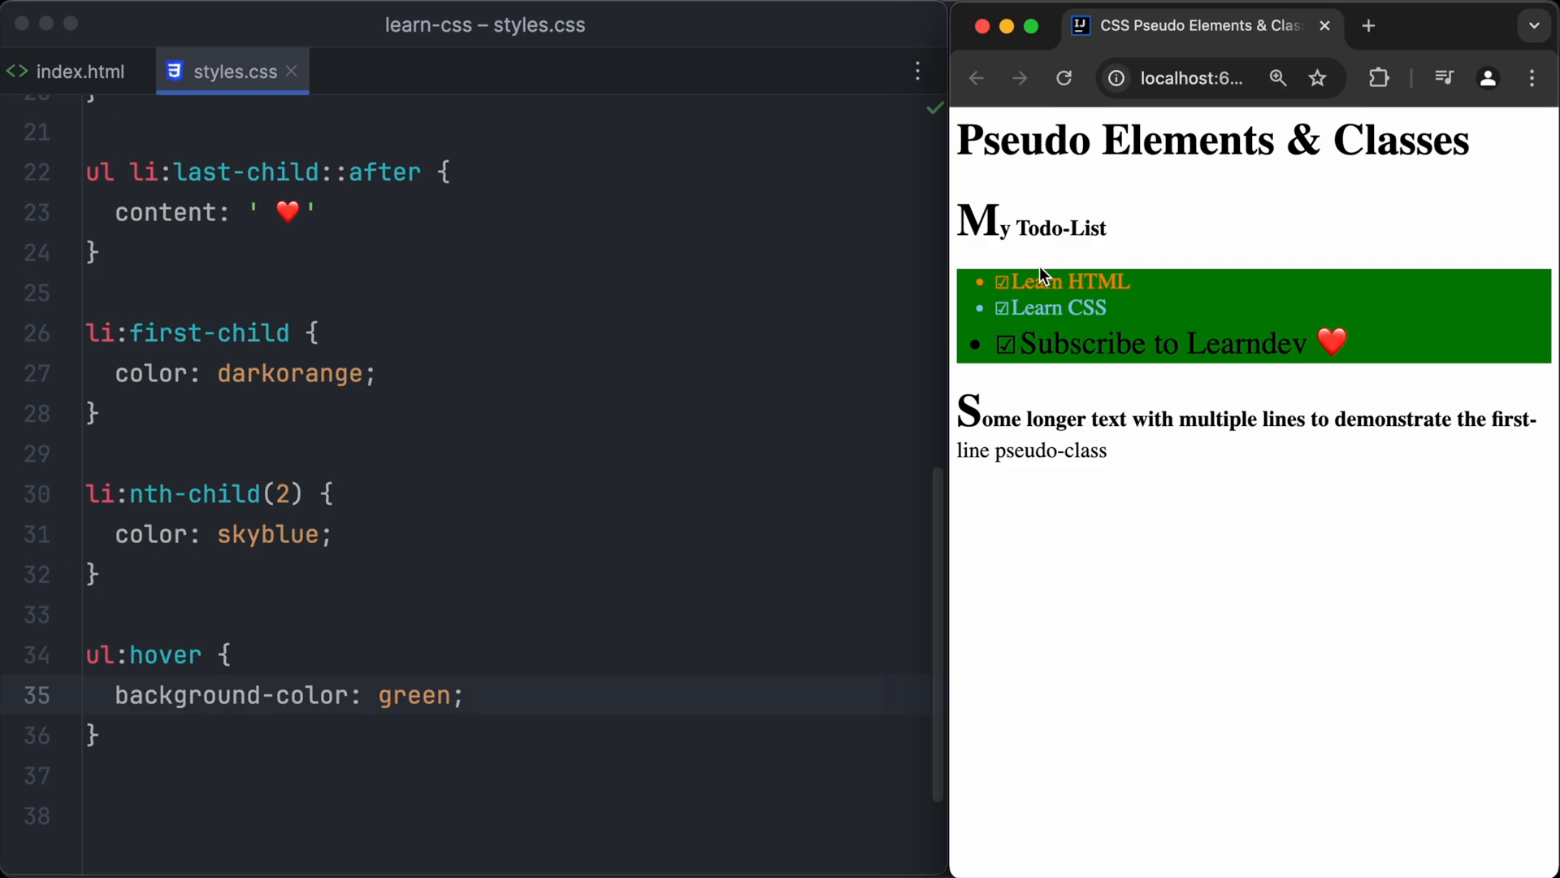
mouse_move(1069, 389)
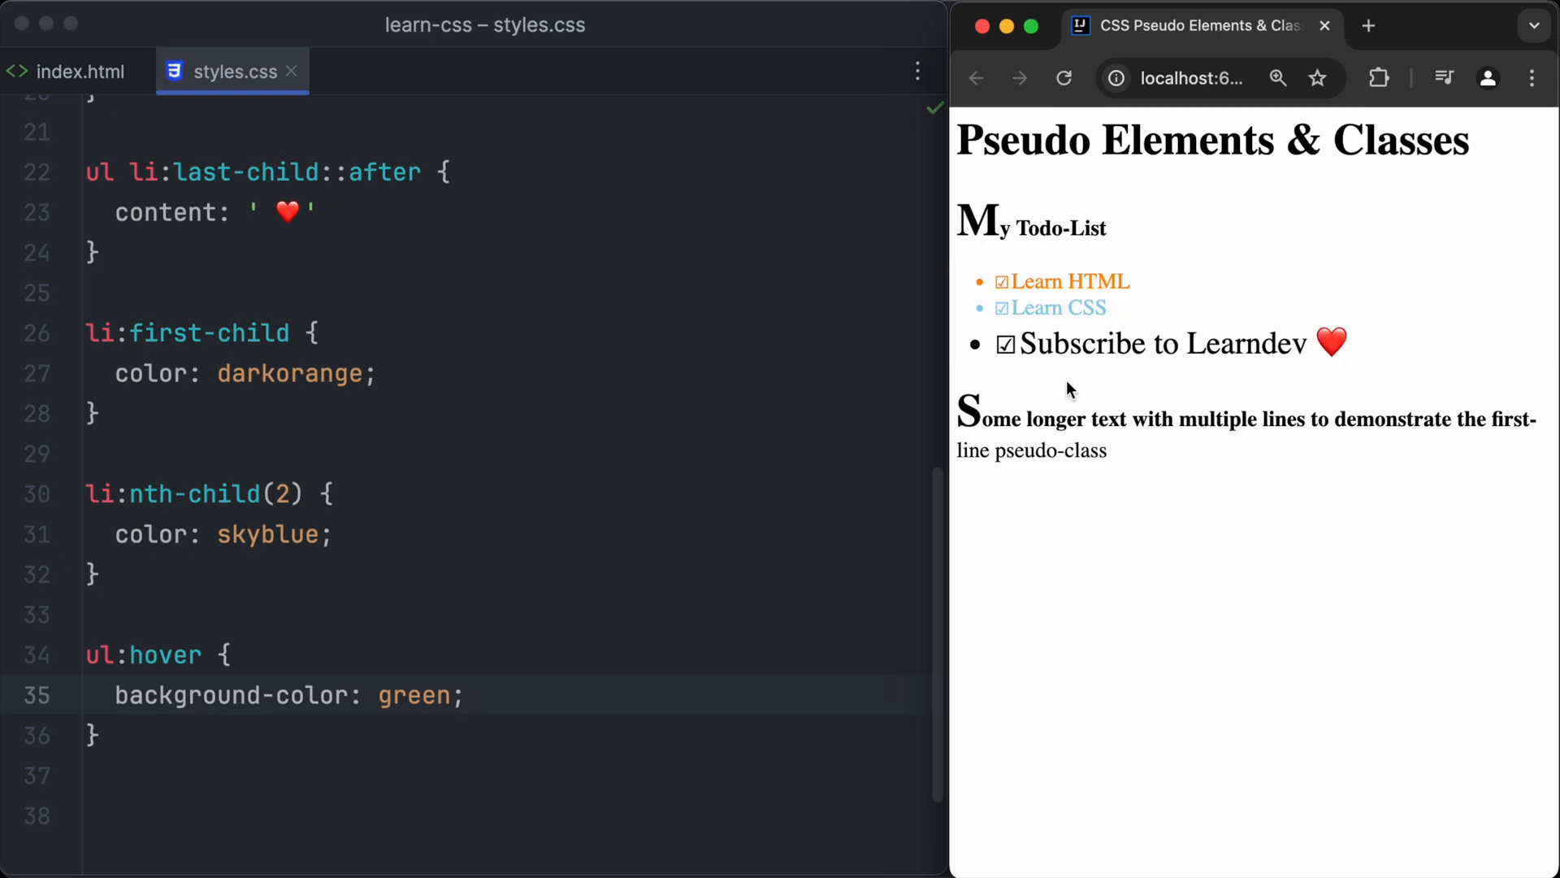
mouse_move(1060, 333)
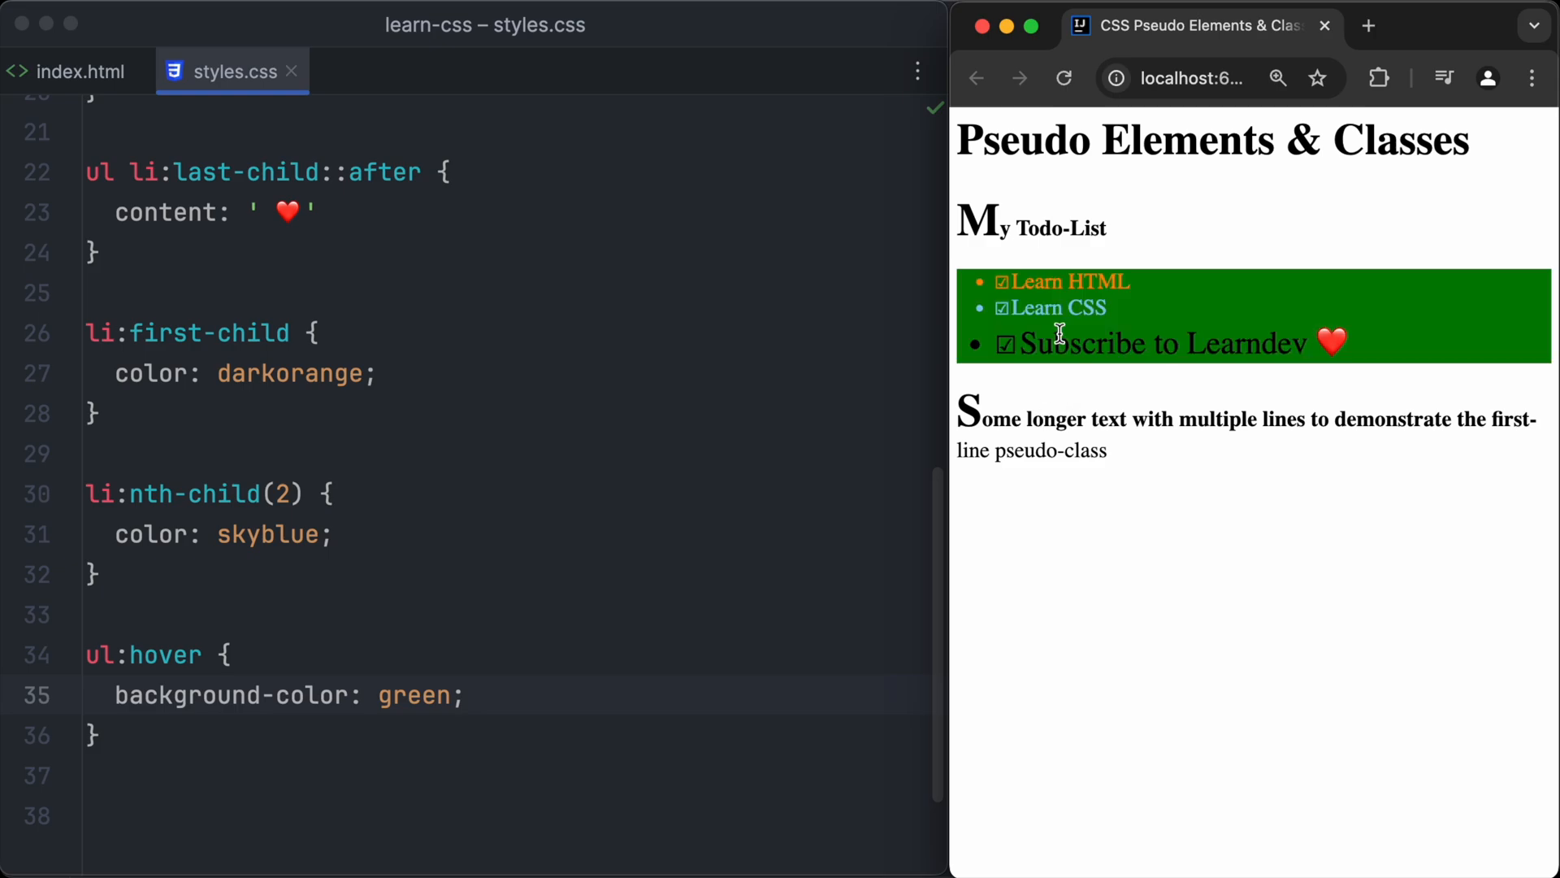
mouse_move(1038, 270)
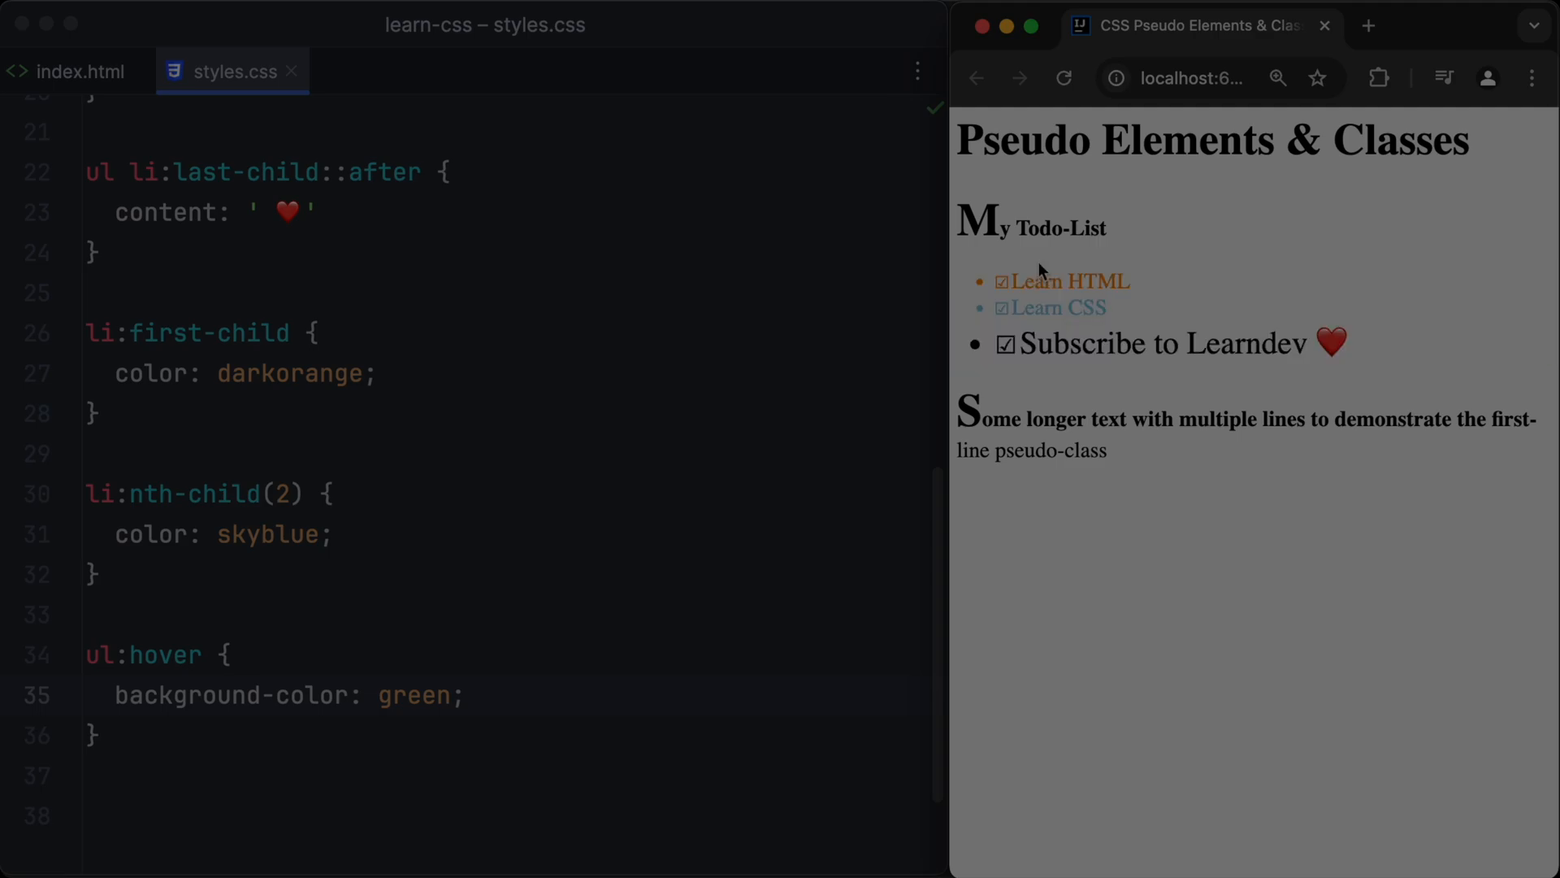
mouse_move(1064, 333)
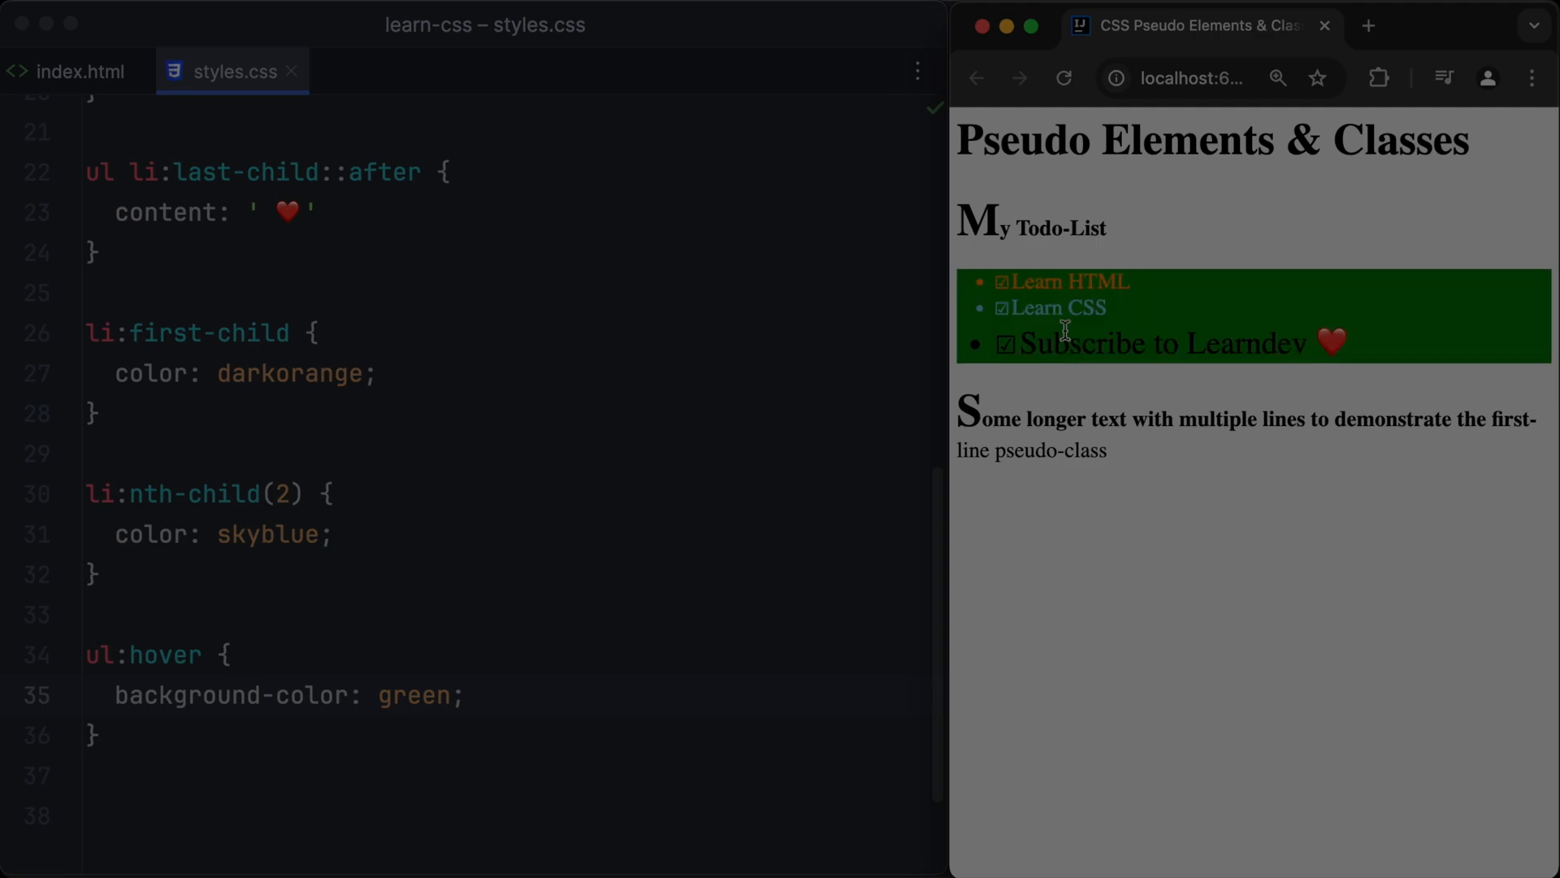
mouse_move(1025, 328)
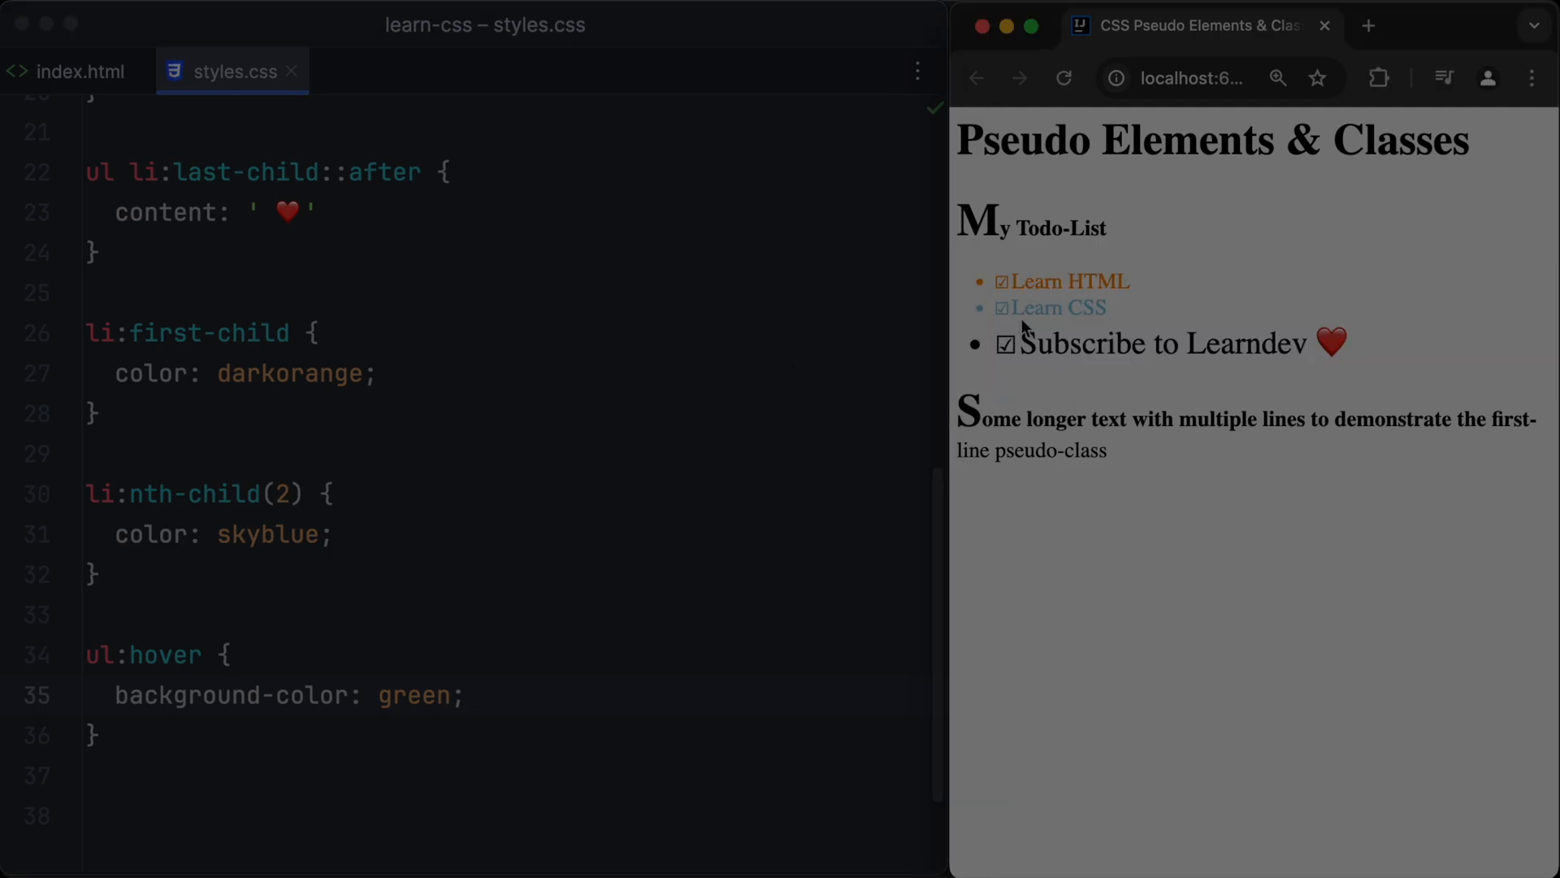
mouse_move(1054, 358)
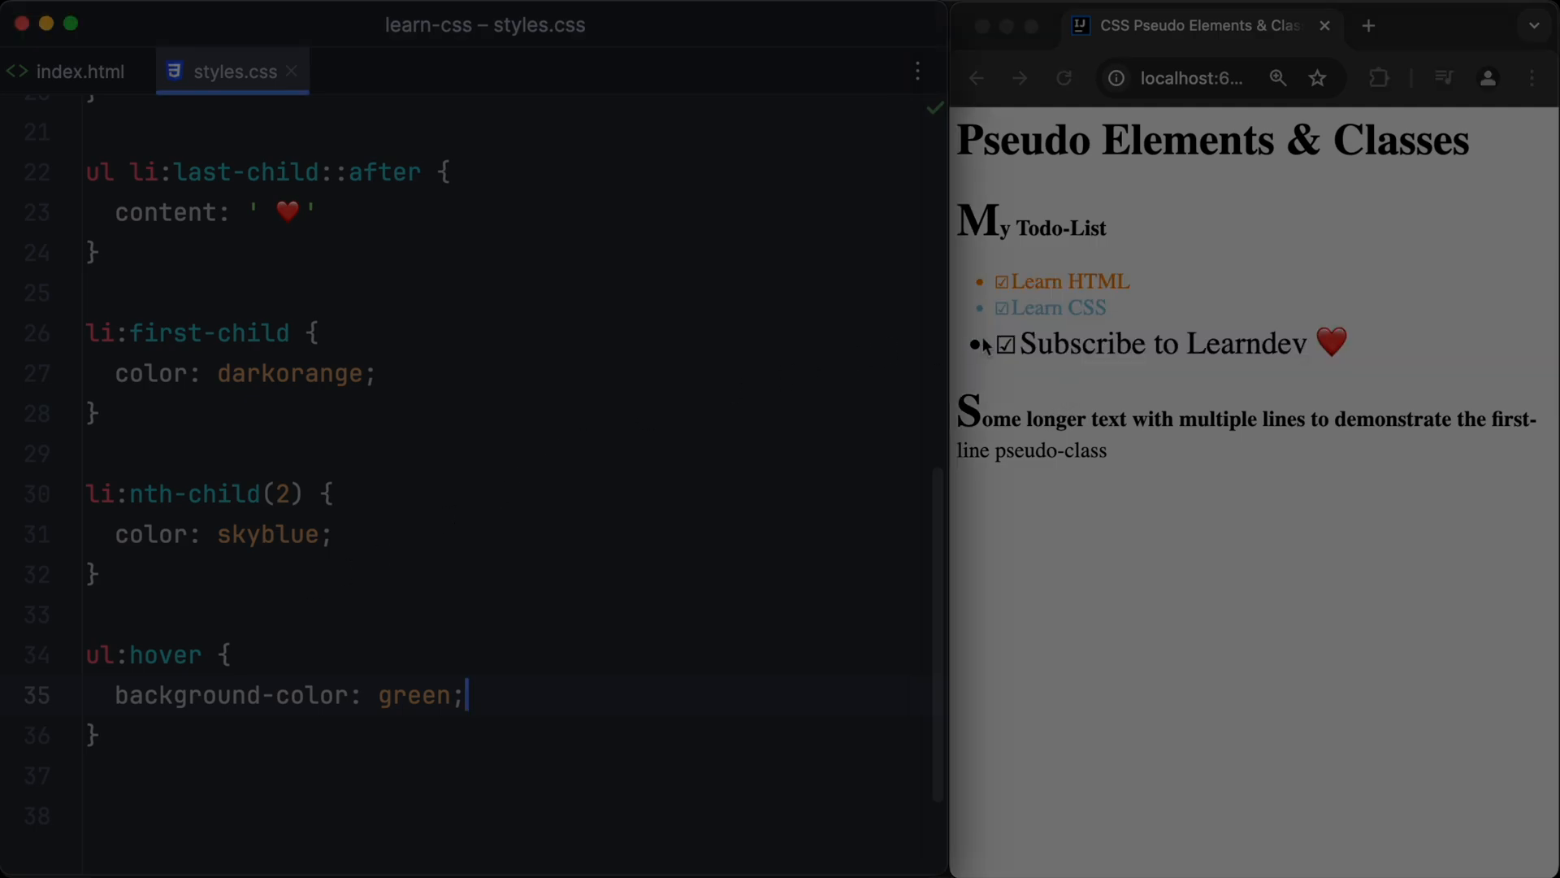
mouse_move(1047, 334)
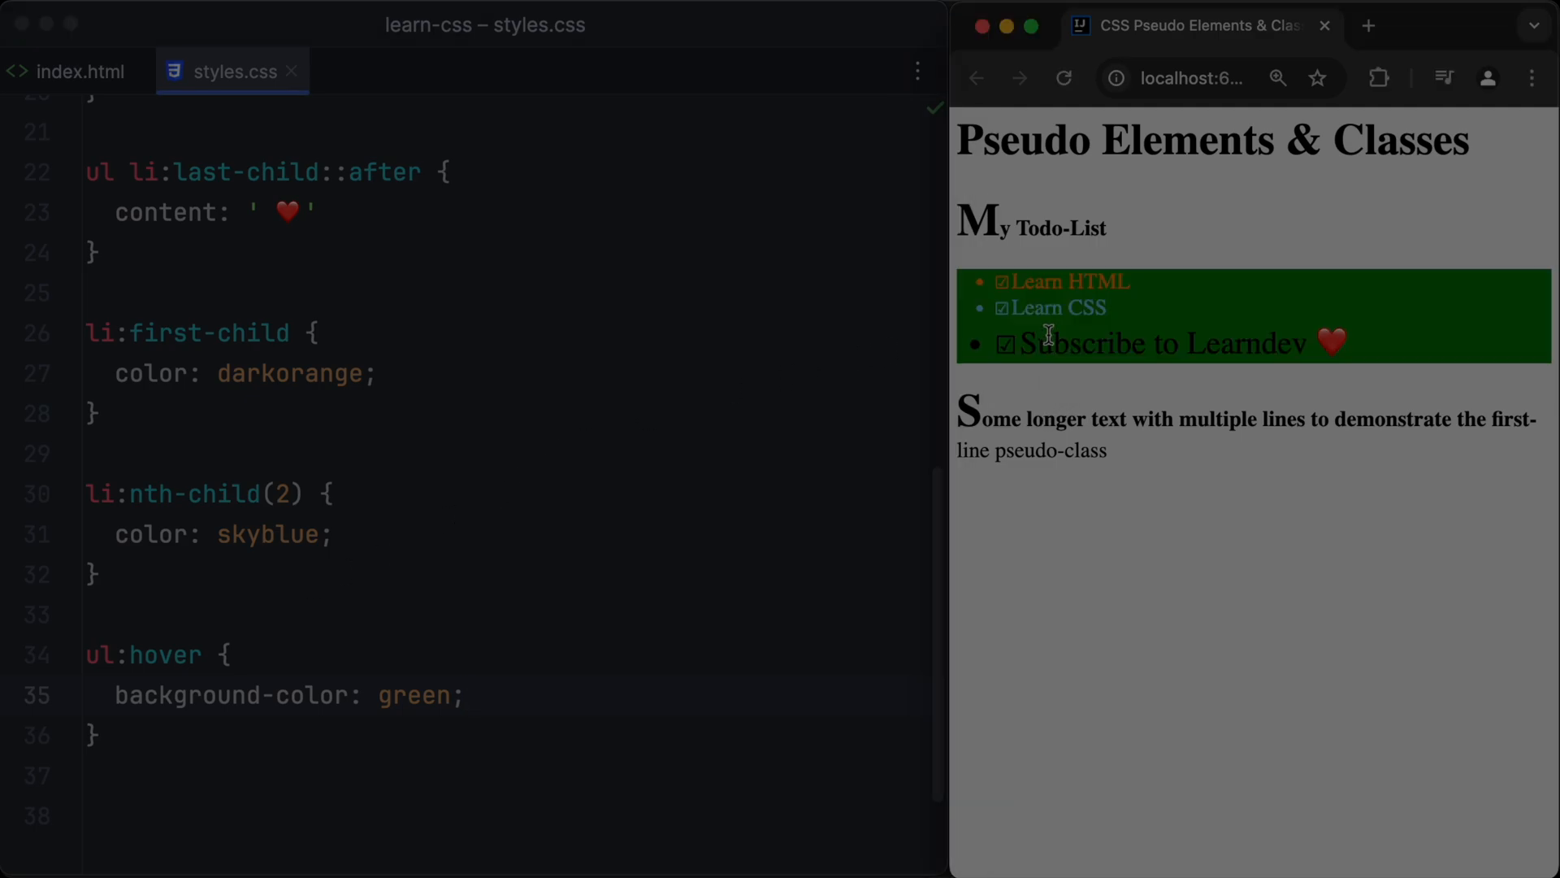